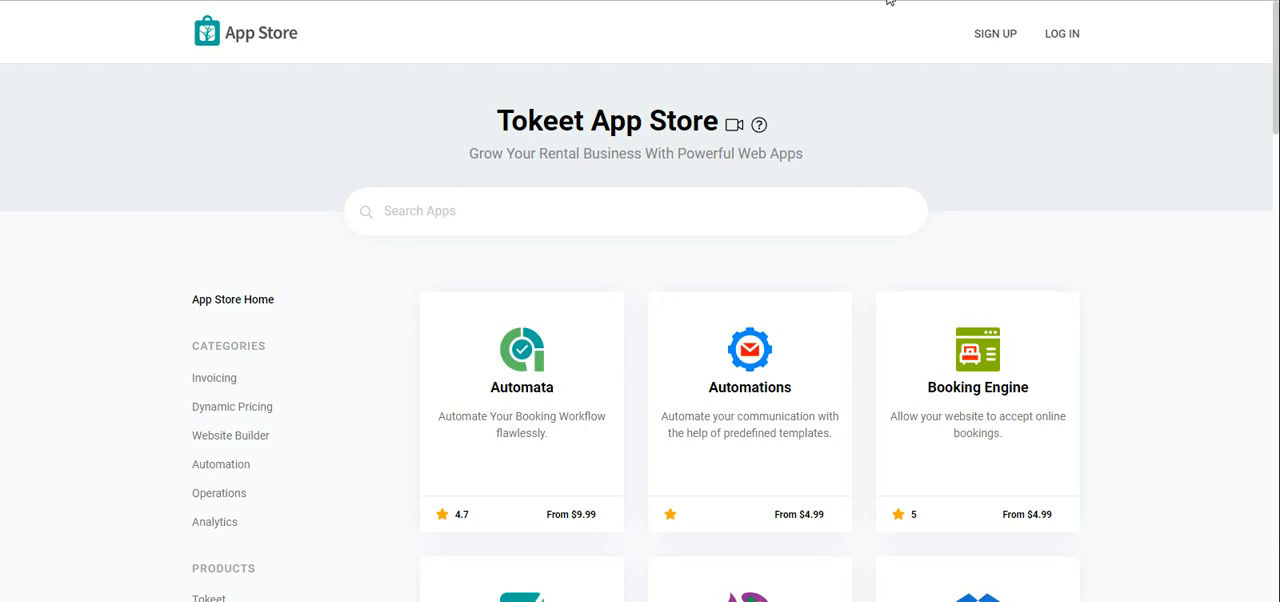
{"action": "mouse_move", "coordinate": [945, 3]}
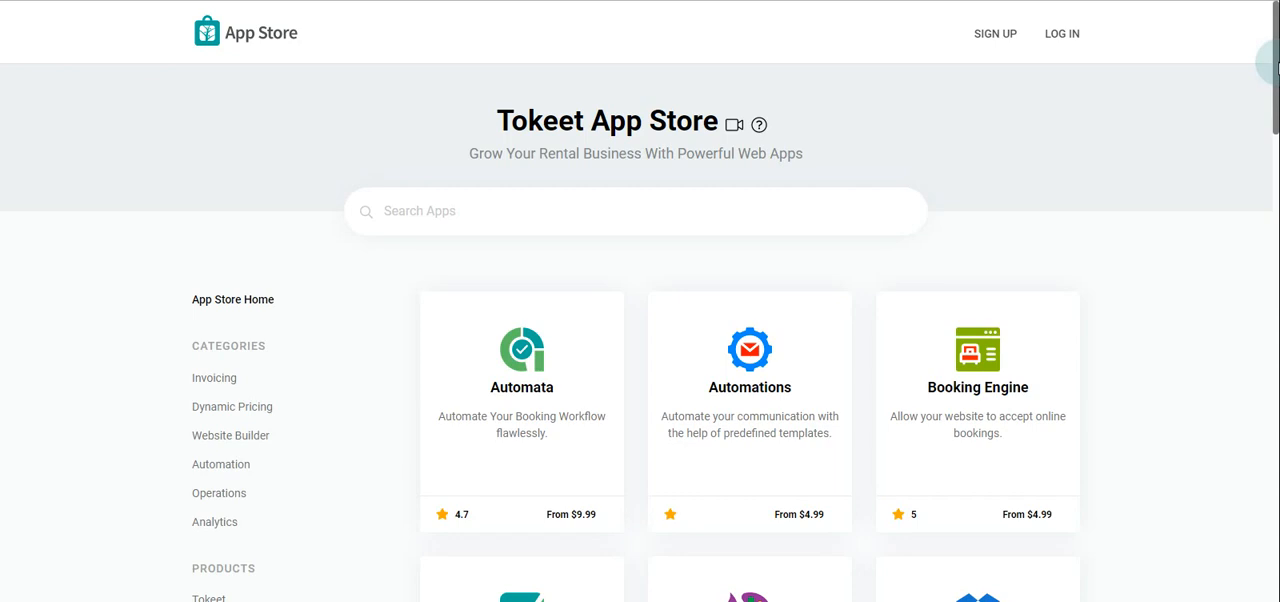
- Scroll down the App Store grid and open the TokeetAI listing
{"action": "scroll", "scroll_direction": "down", "scroll_amount": 3}
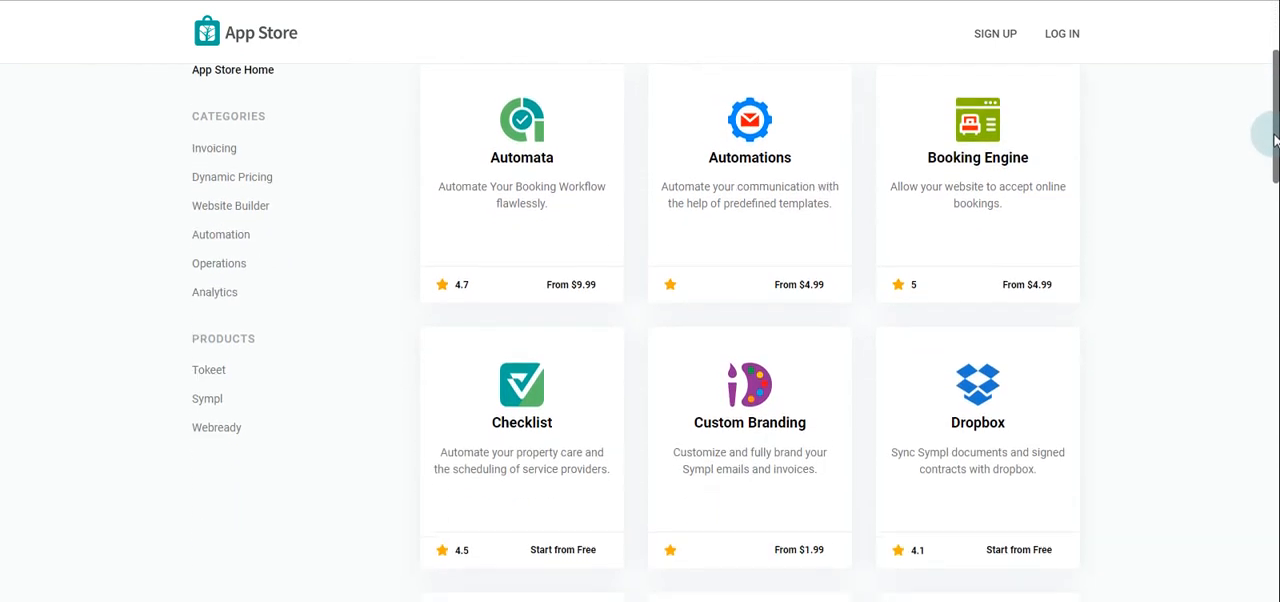
{"action": "scroll", "scroll_direction": "down", "scroll_amount": 3}
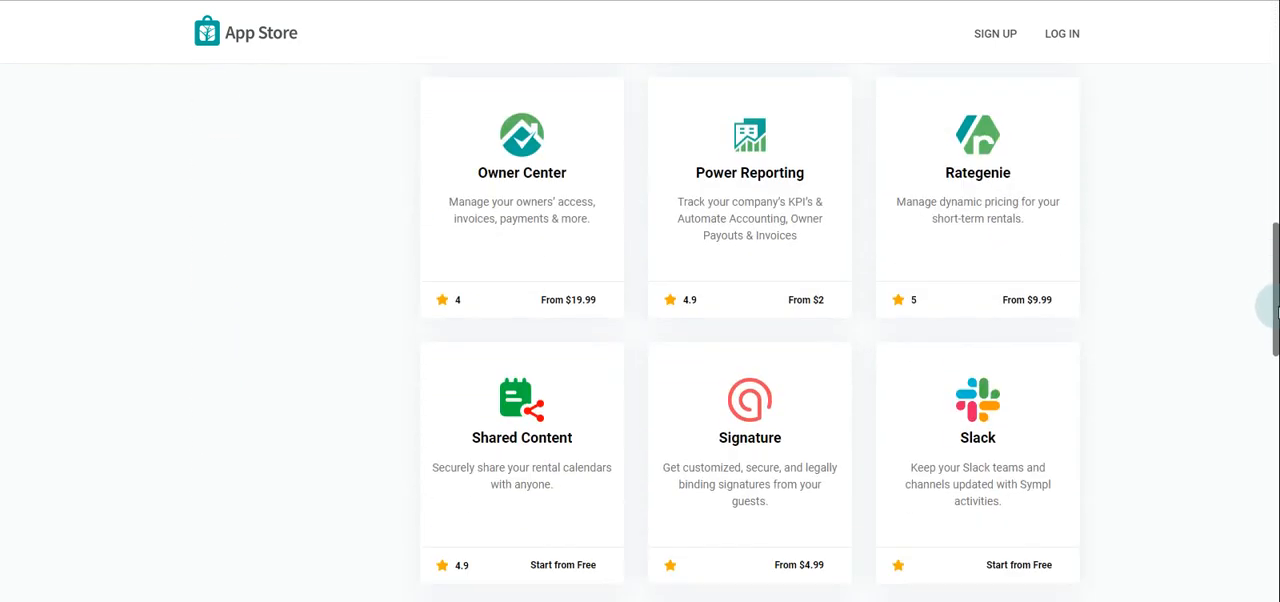
{"action": "scroll", "scroll_direction": "down", "scroll_amount": 3}
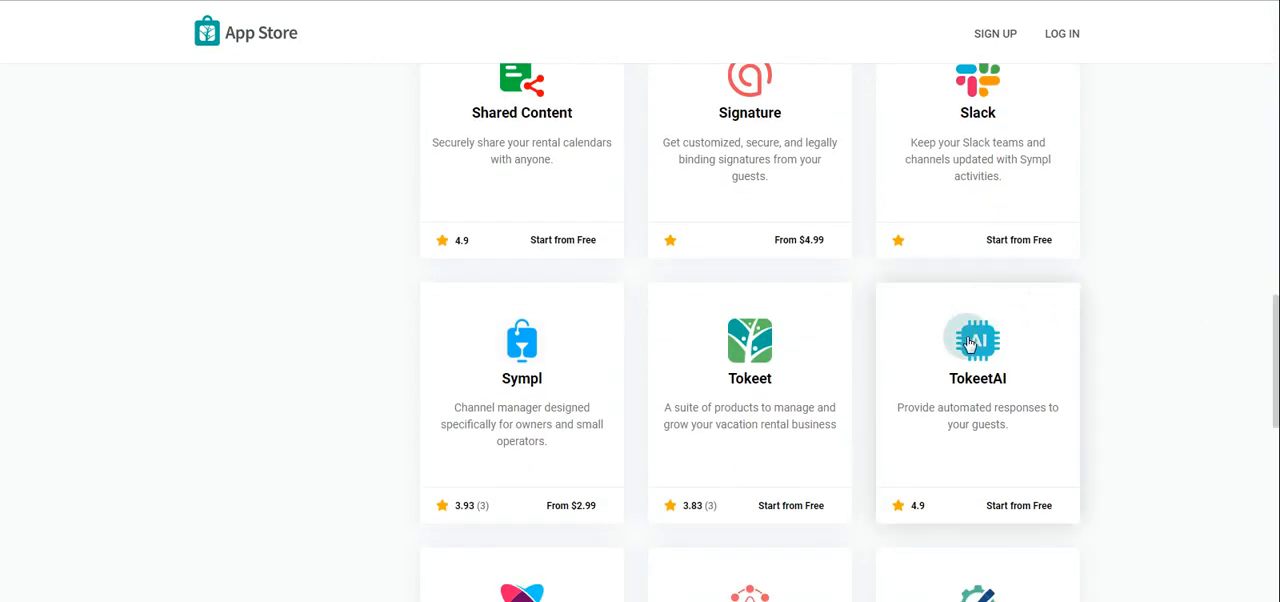
{"action": "left_click", "coordinate": [977, 343]}
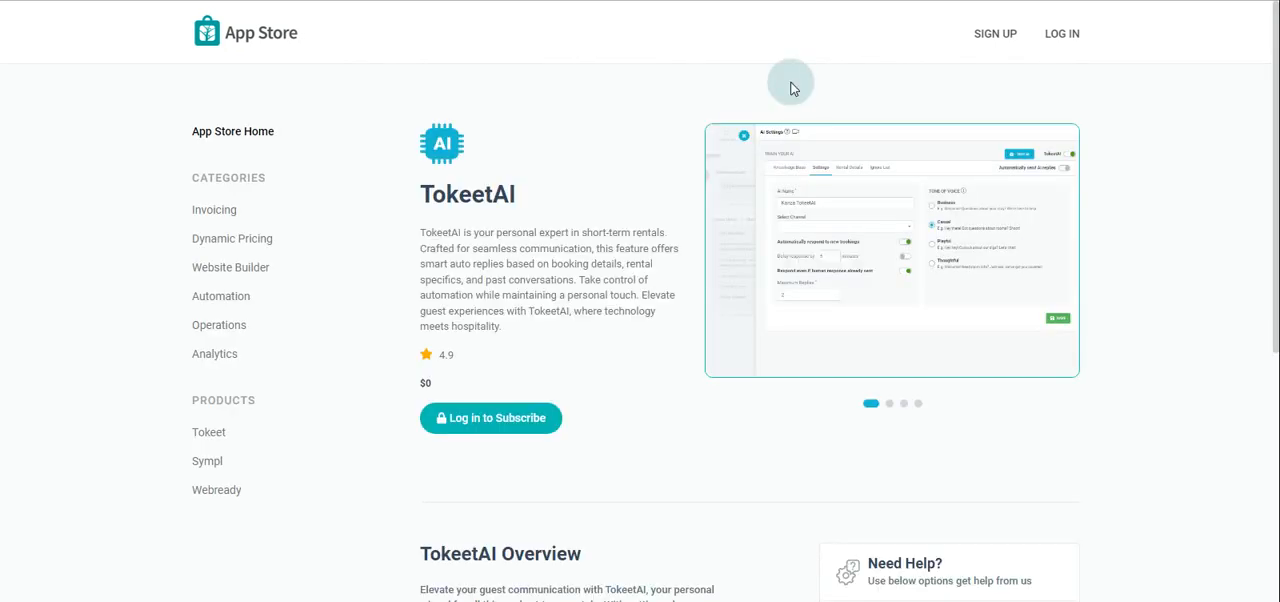
{"action": "mouse_move", "coordinate": [475, 455]}
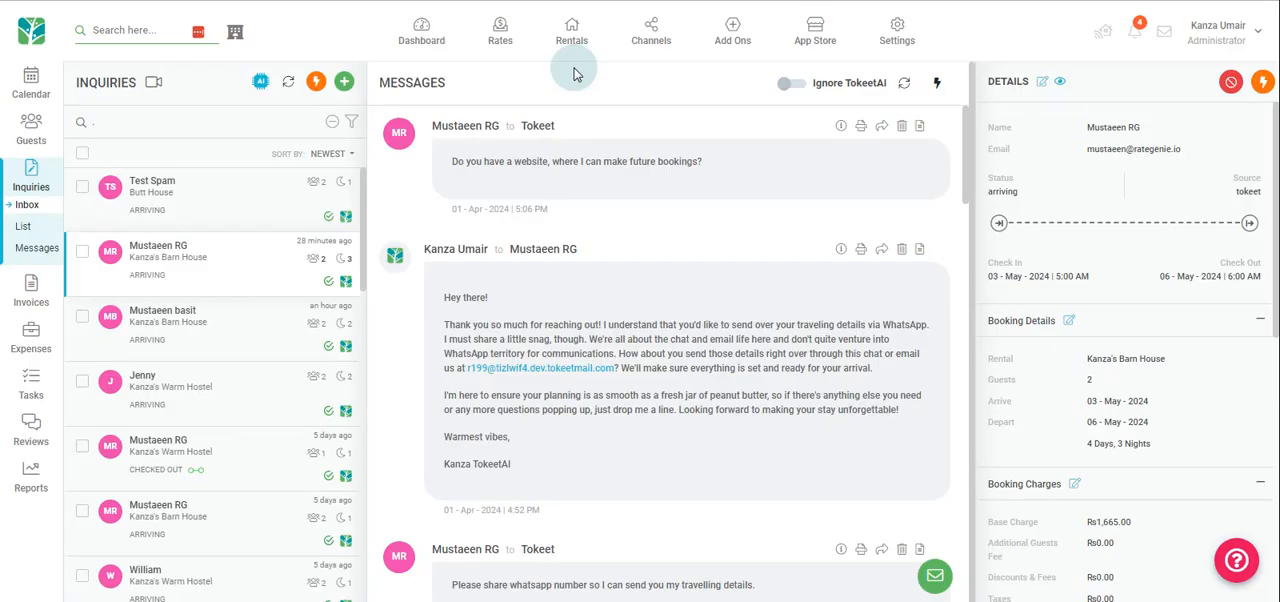
{"action": "mouse_move", "coordinate": [48, 228]}
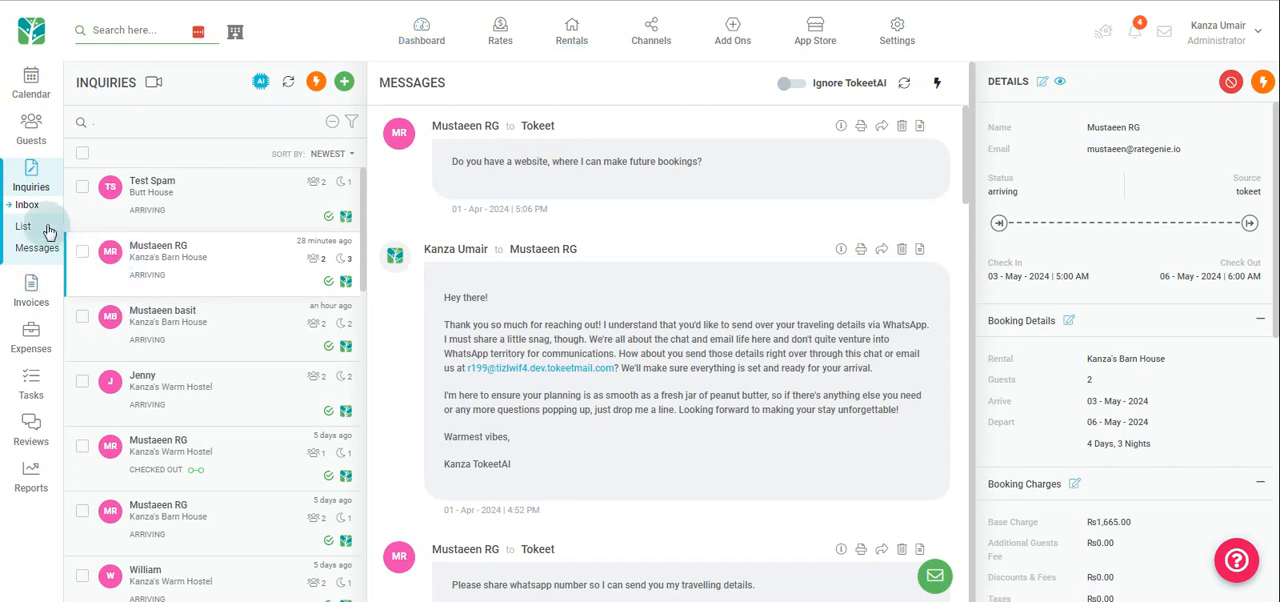
{"action": "mouse_move", "coordinate": [261, 82]}
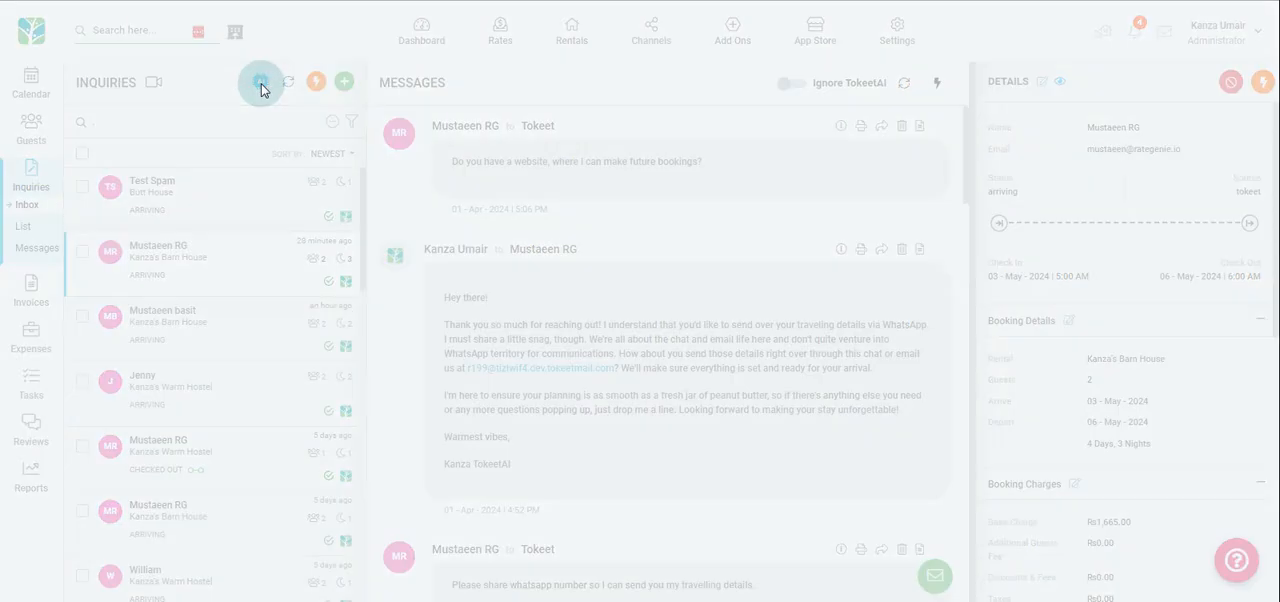
- Open AI Settings from the AI icon in the Inquiries header
{"action": "left_click", "coordinate": [259, 82]}
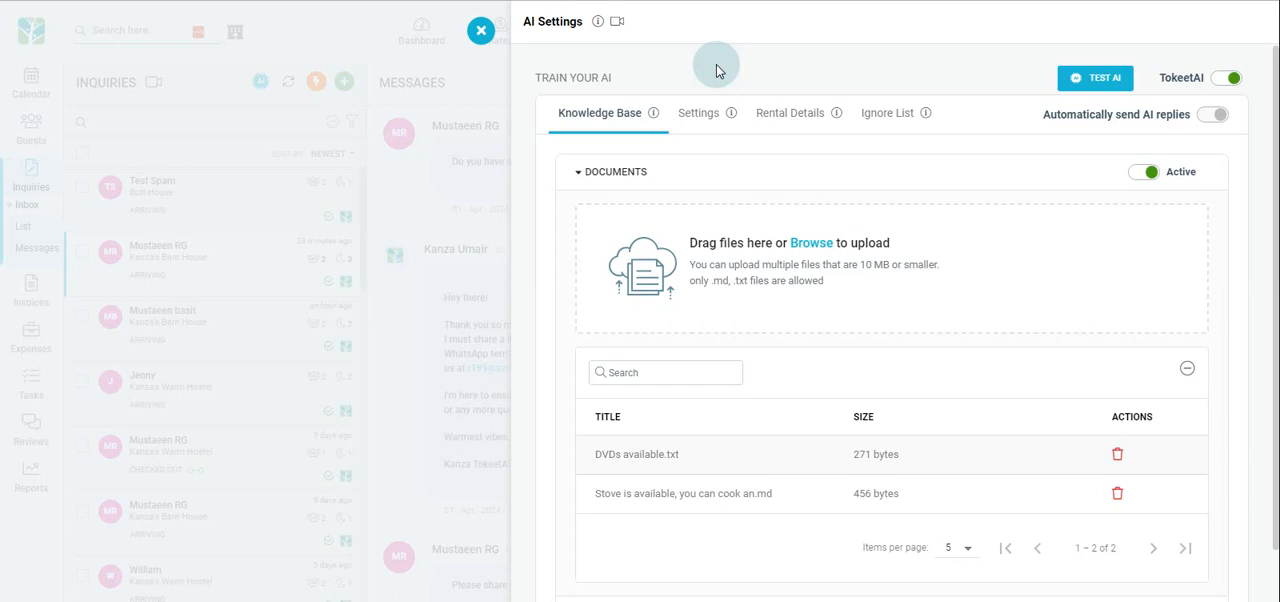
{"action": "mouse_move", "coordinate": [596, 48]}
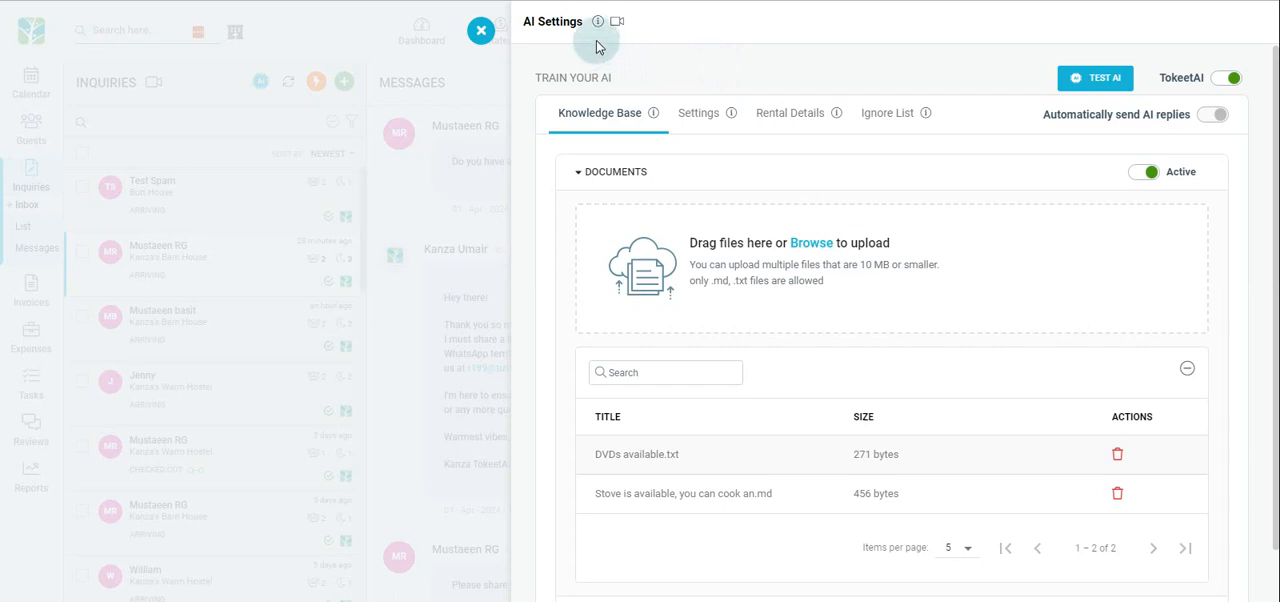
{"action": "mouse_move", "coordinate": [587, 22]}
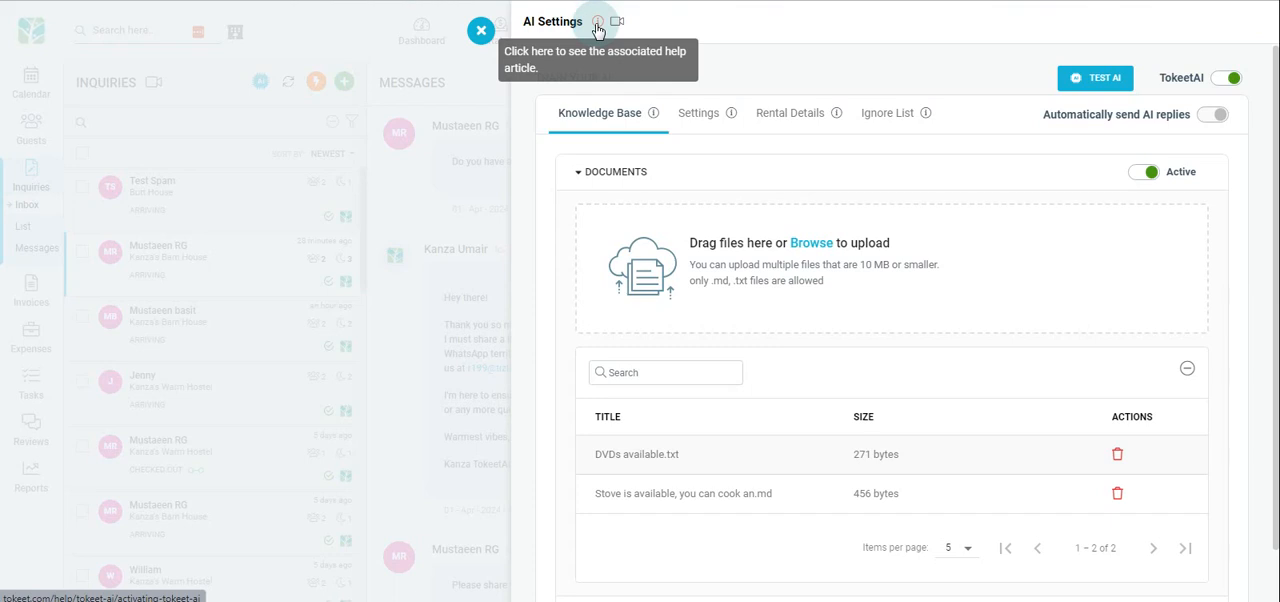
{"action": "mouse_move", "coordinate": [625, 21]}
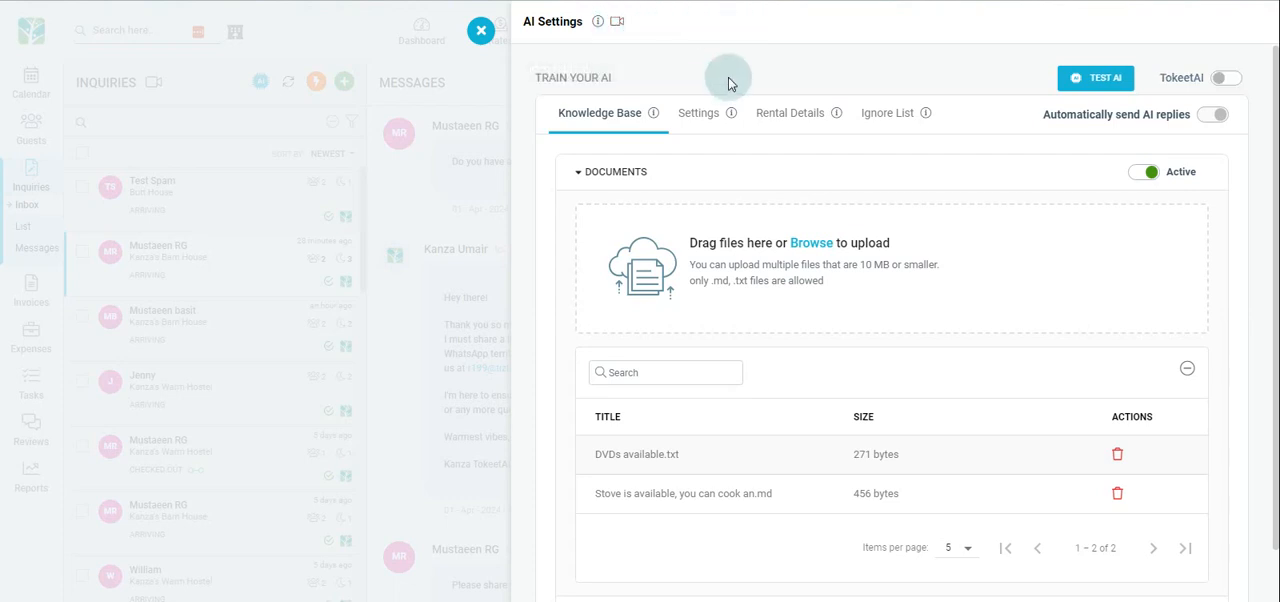
{"action": "mouse_move", "coordinate": [1176, 40]}
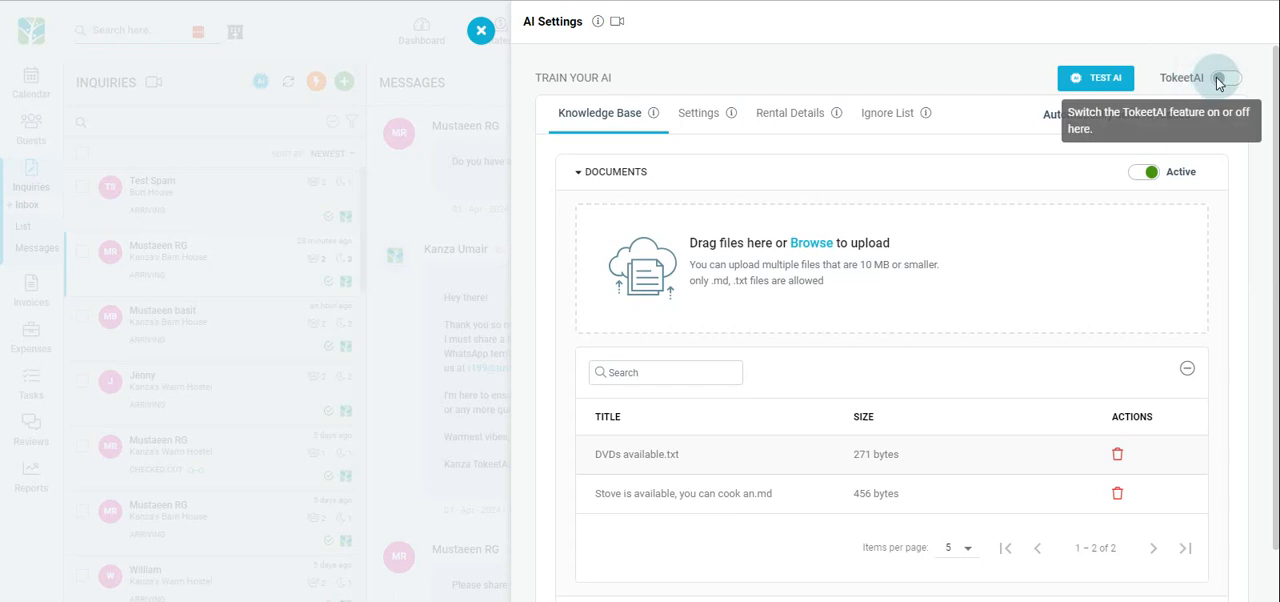
- Switch TokeetAI on, agreeing to the Terms & Conditions and confirming Enable
{"action": "left_click", "coordinate": [1237, 77]}
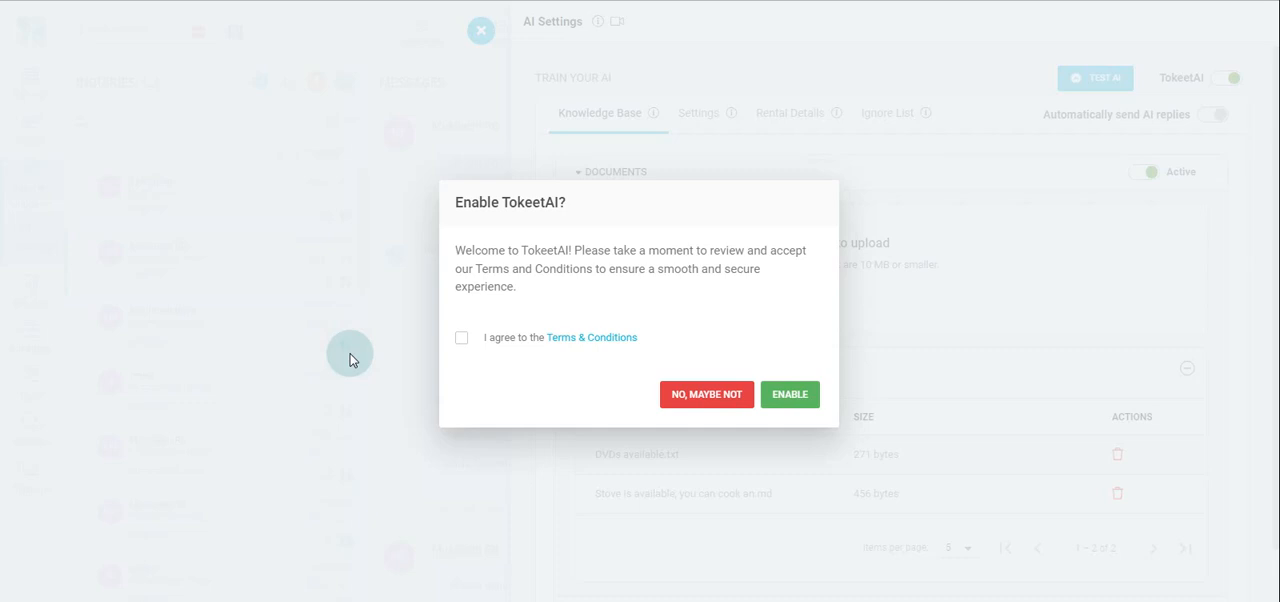
{"action": "left_click", "coordinate": [461, 337]}
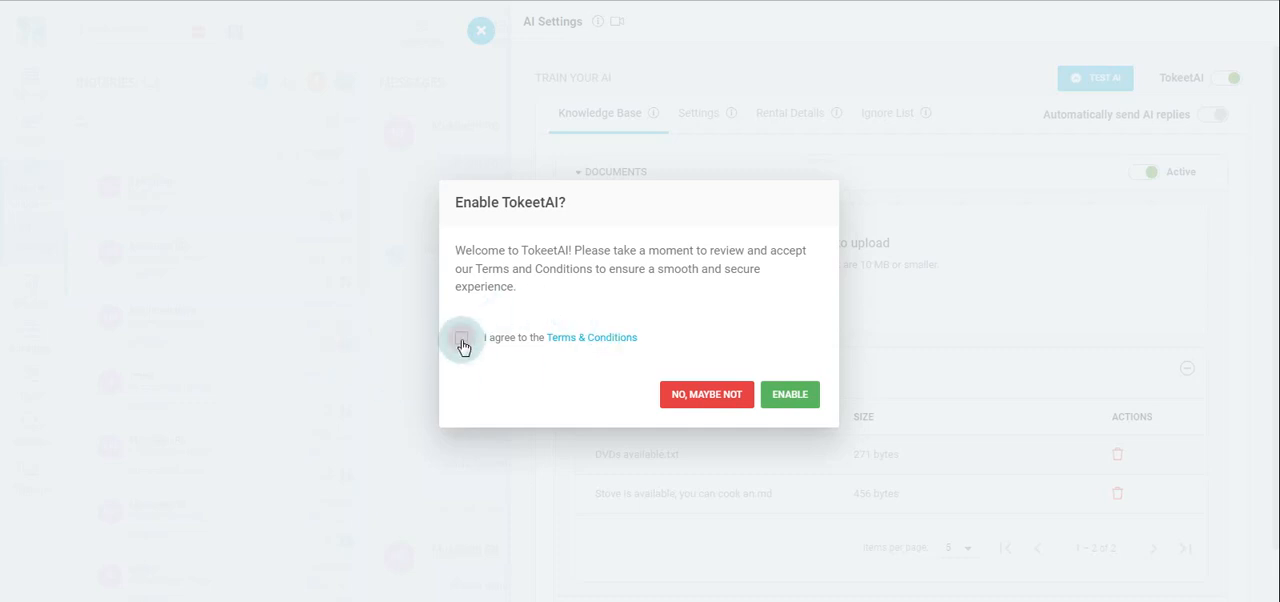
{"action": "left_click", "coordinate": [462, 337]}
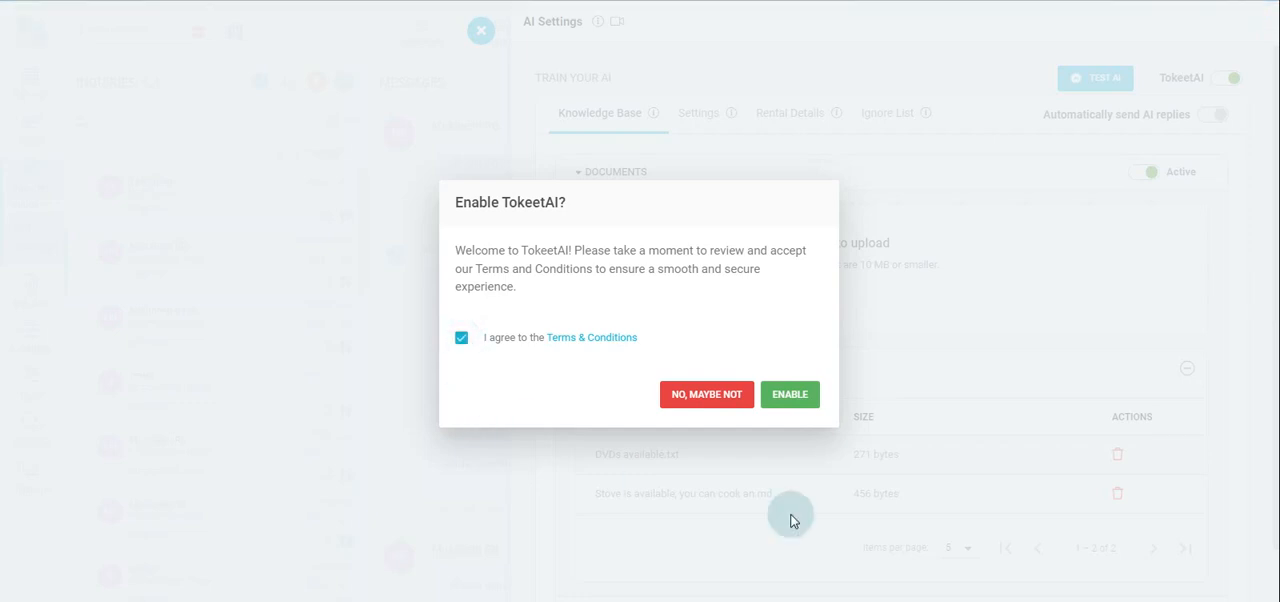
{"action": "left_click", "coordinate": [790, 394]}
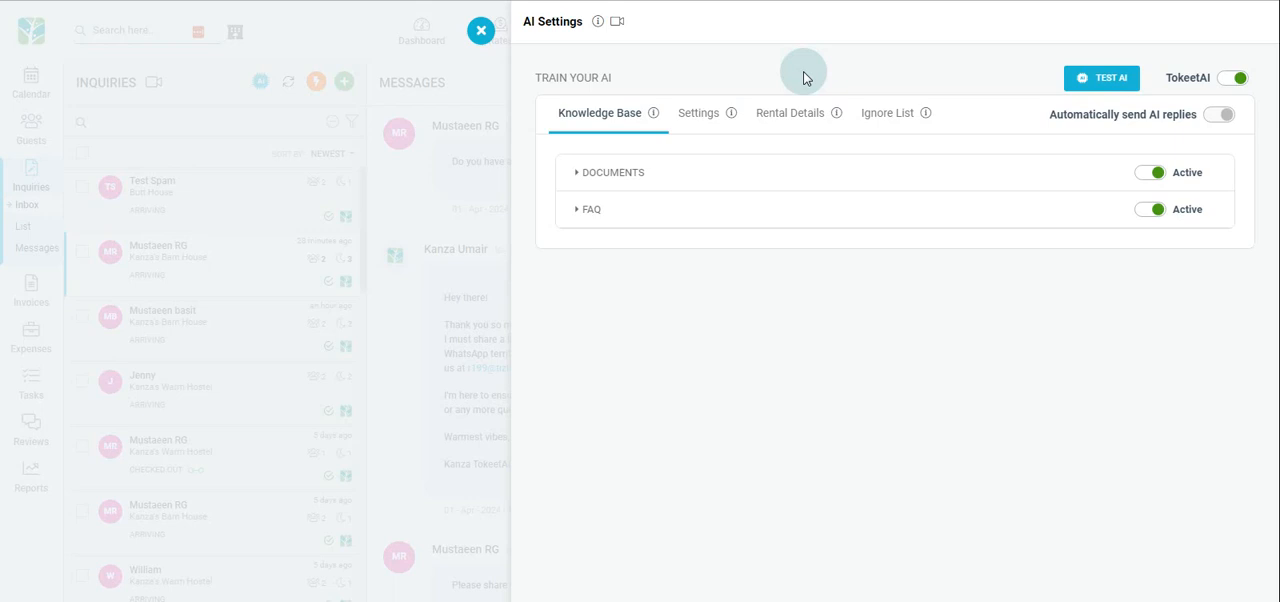
{"action": "mouse_move", "coordinate": [696, 167]}
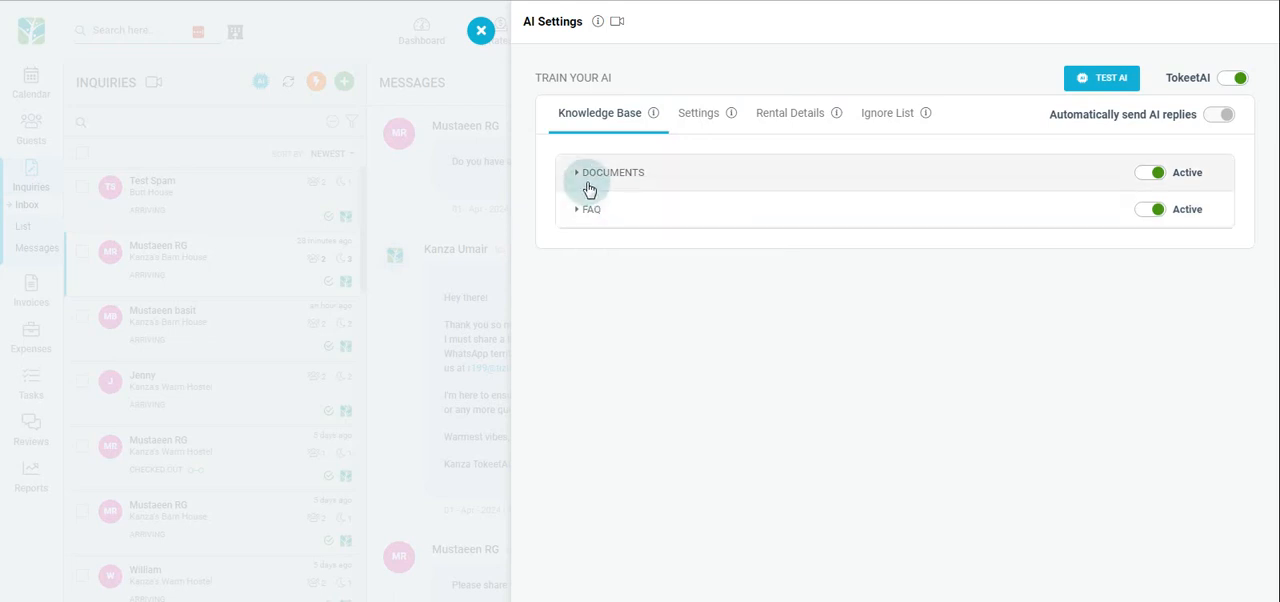
- Expand Knowledge Base Documents to show the two uploaded text files
{"action": "left_click", "coordinate": [586, 172]}
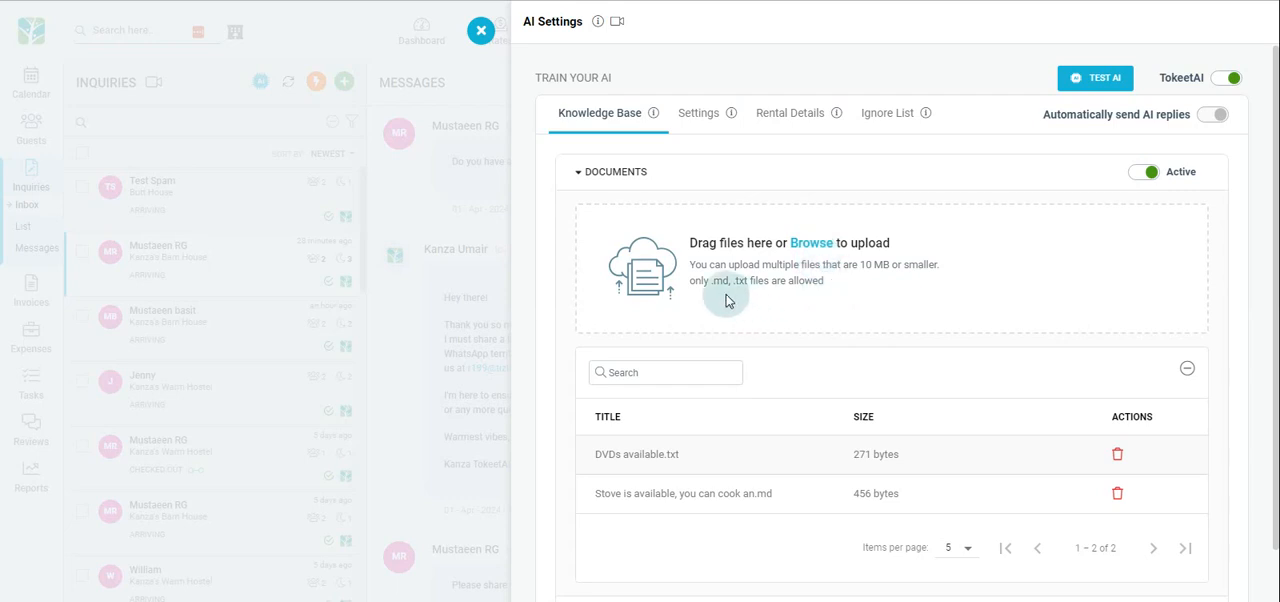
{"action": "mouse_move", "coordinate": [801, 191]}
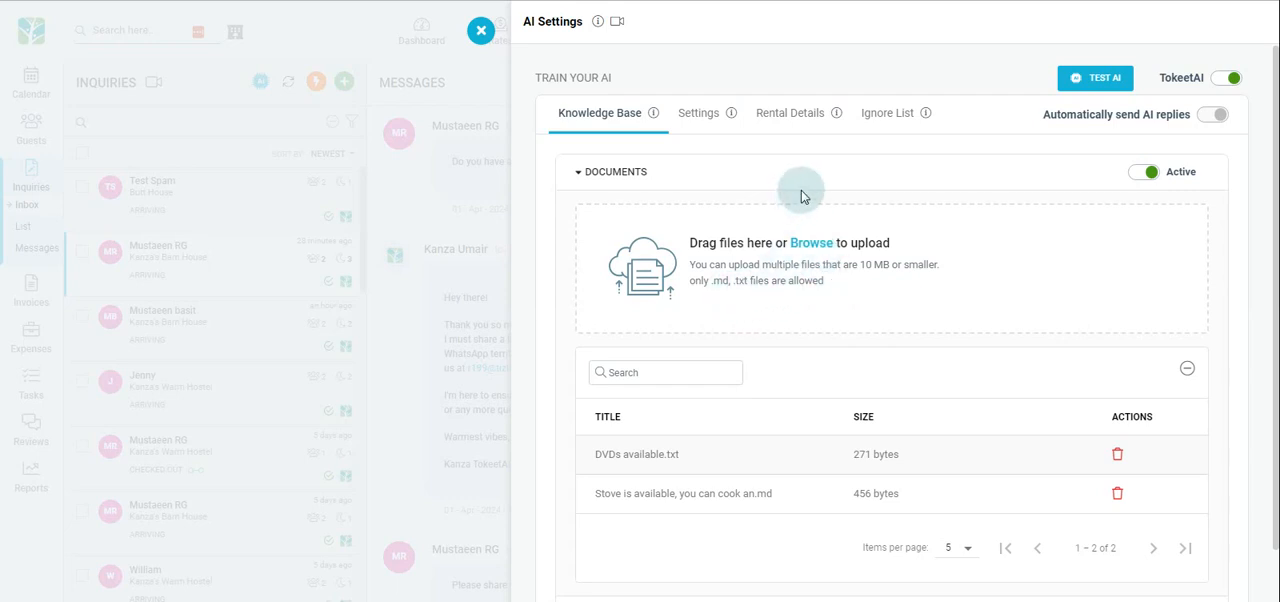
{"action": "mouse_move", "coordinate": [1149, 174]}
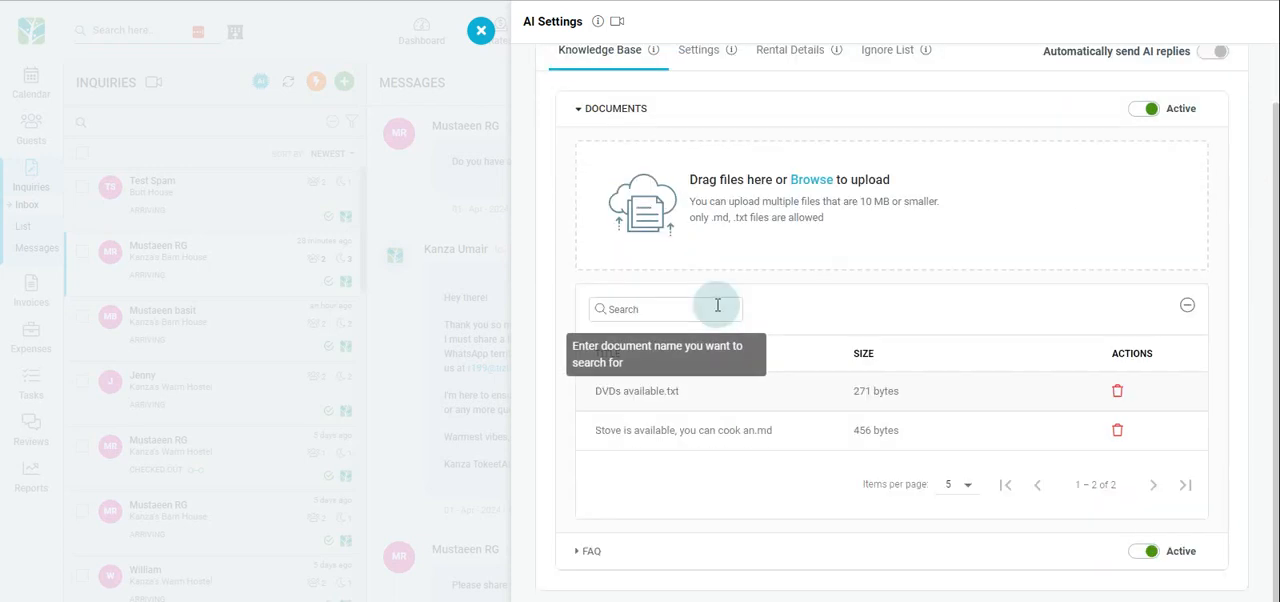
{"action": "mouse_move", "coordinate": [940, 300]}
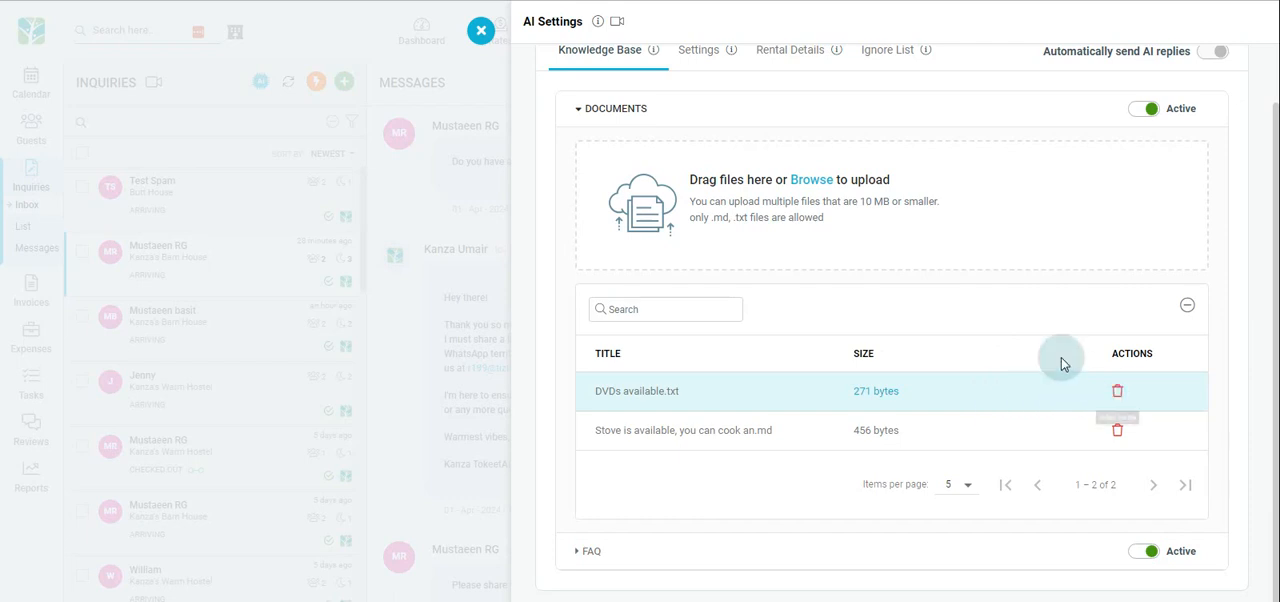
{"action": "mouse_move", "coordinate": [582, 551]}
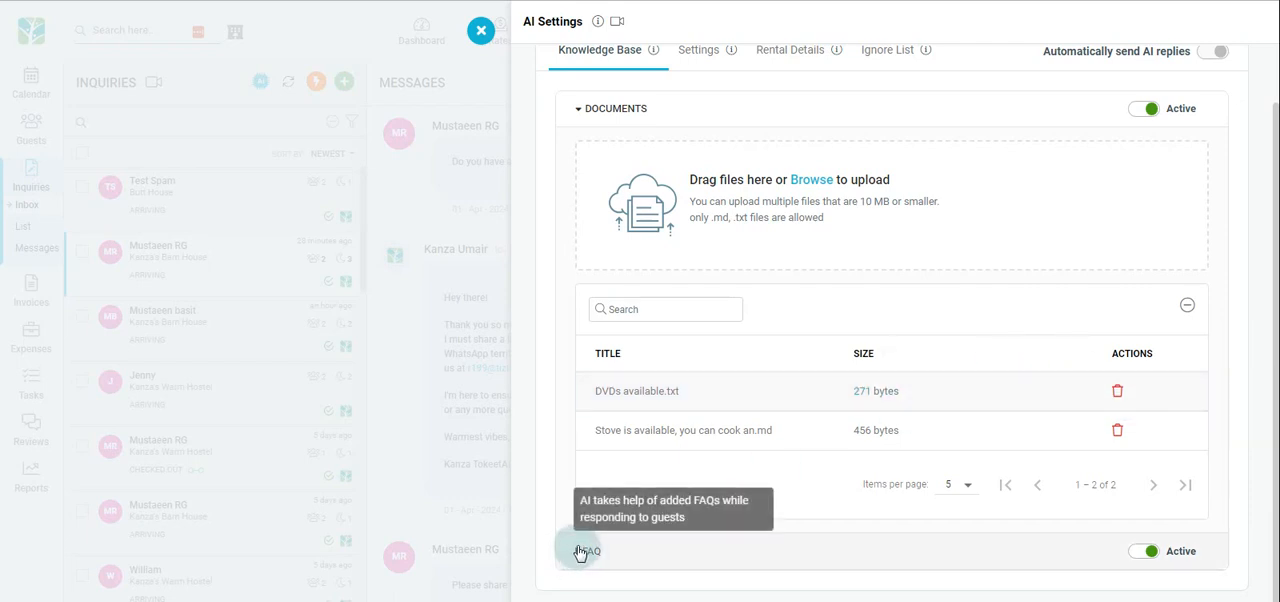
- Review the FAQ entries, such as 'Where can I pick up my keys', then open Settings
{"action": "left_click", "coordinate": [588, 551]}
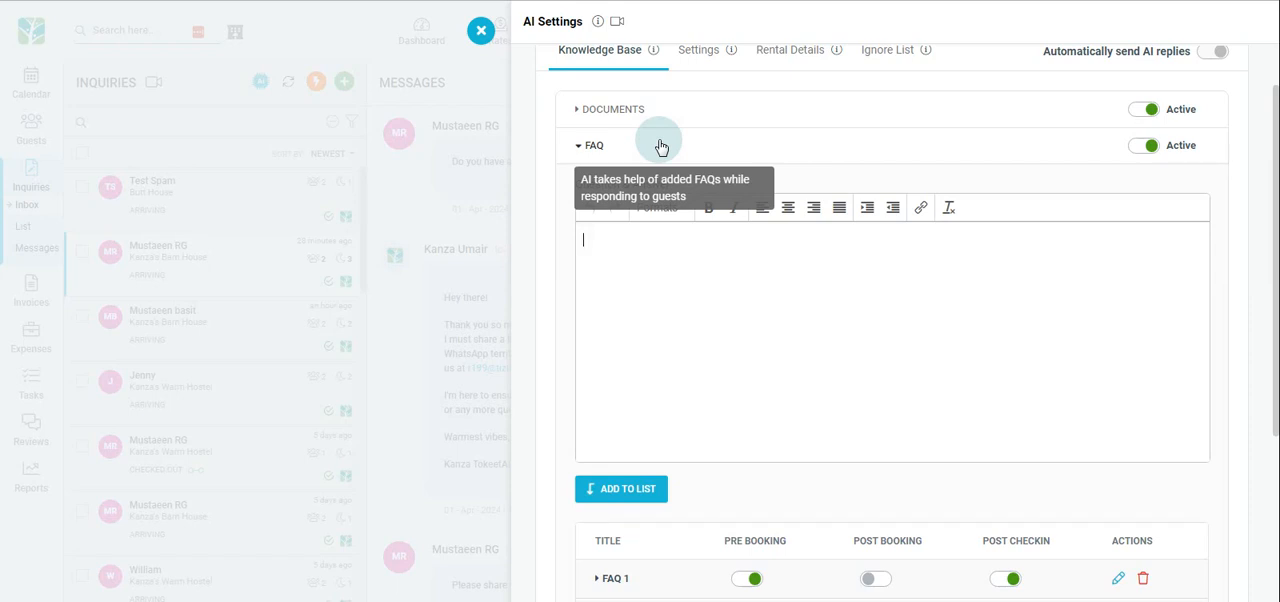
{"action": "type", "text": "Question: Where can I pick up my keys when I check in"}
{"action": "type", "text": "Answer: You will find them in the small box next to the door"}
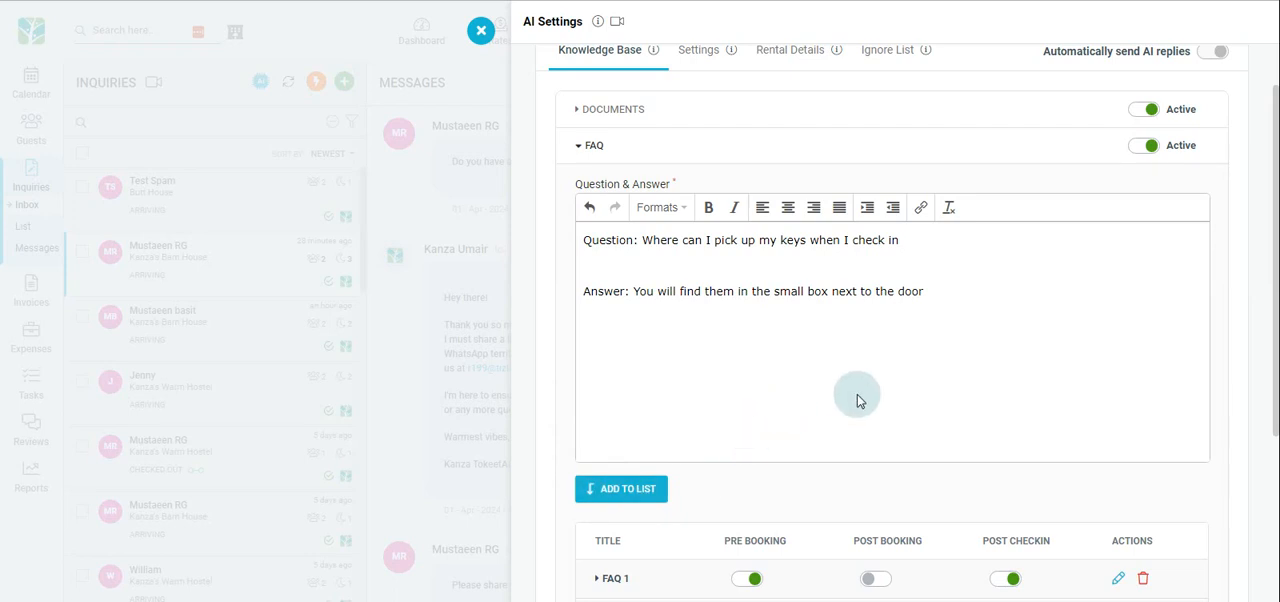
{"action": "scroll", "scroll_direction": "down", "scroll_amount": 3}
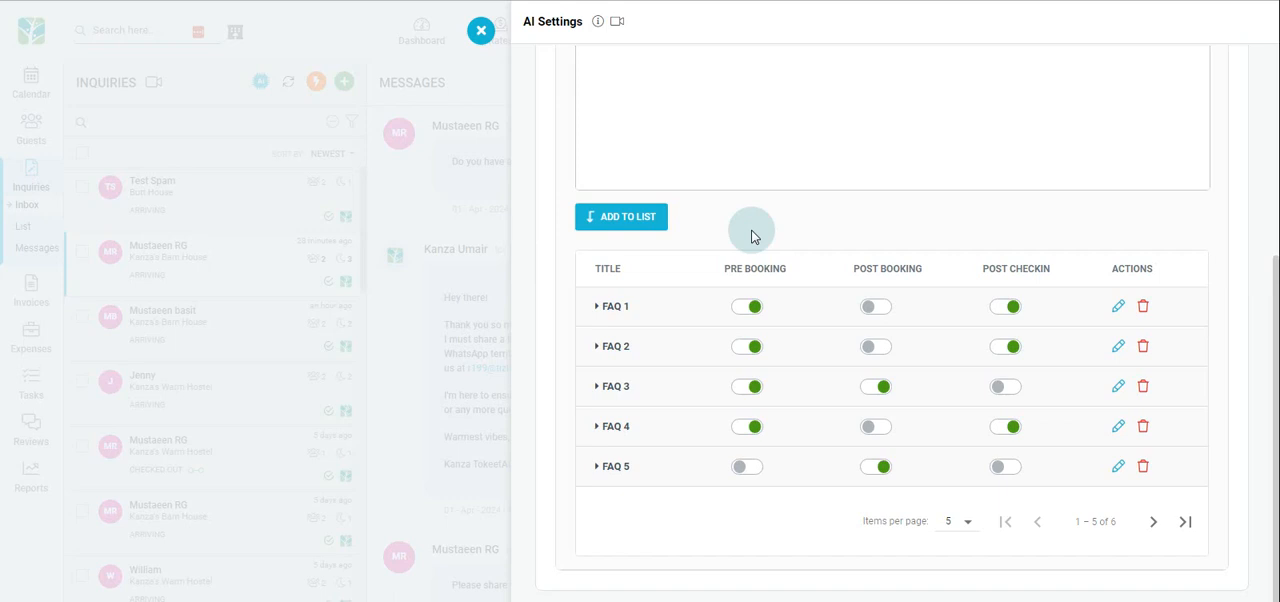
{"action": "mouse_move", "coordinate": [745, 246]}
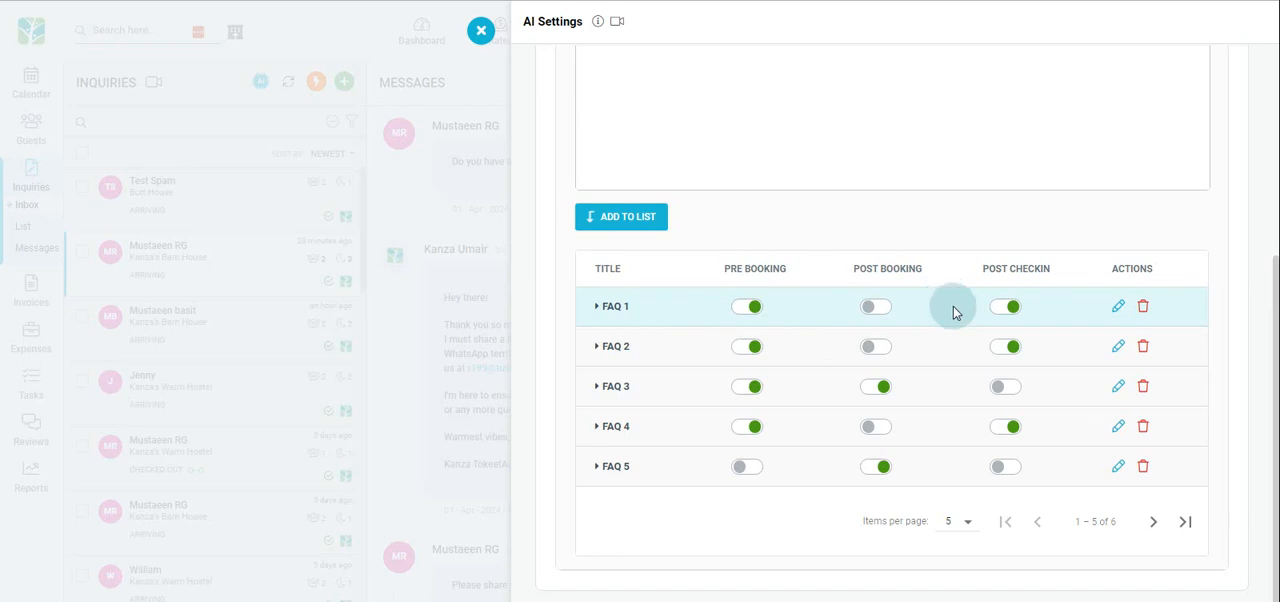
{"action": "mouse_move", "coordinate": [1116, 306]}
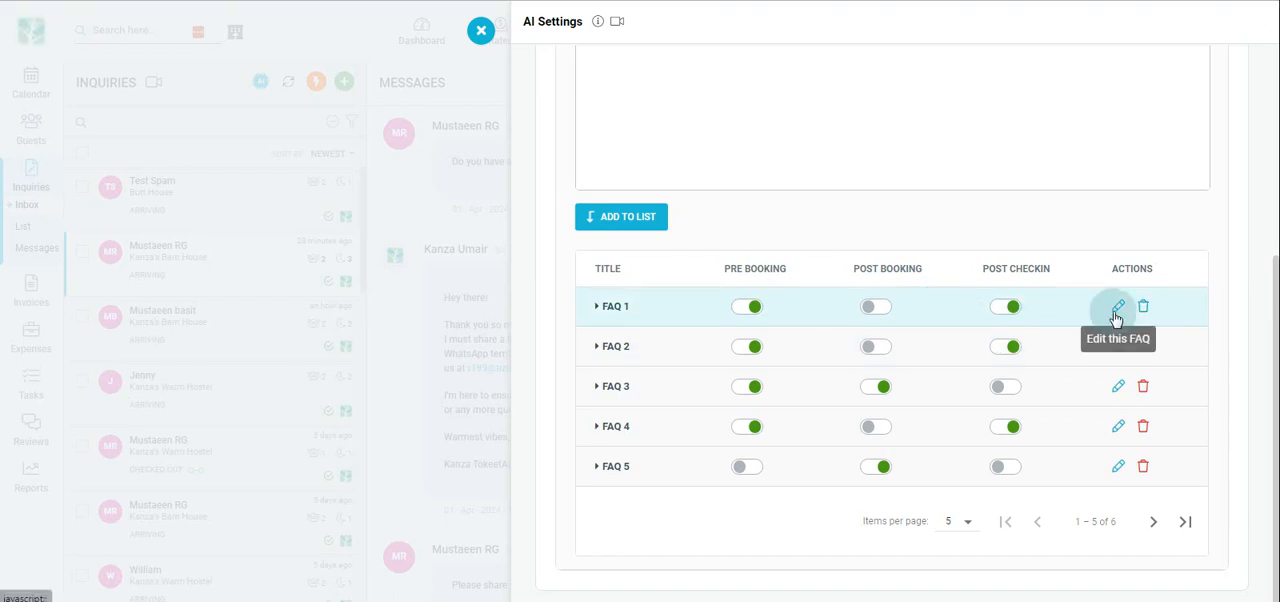
{"action": "mouse_move", "coordinate": [1127, 322]}
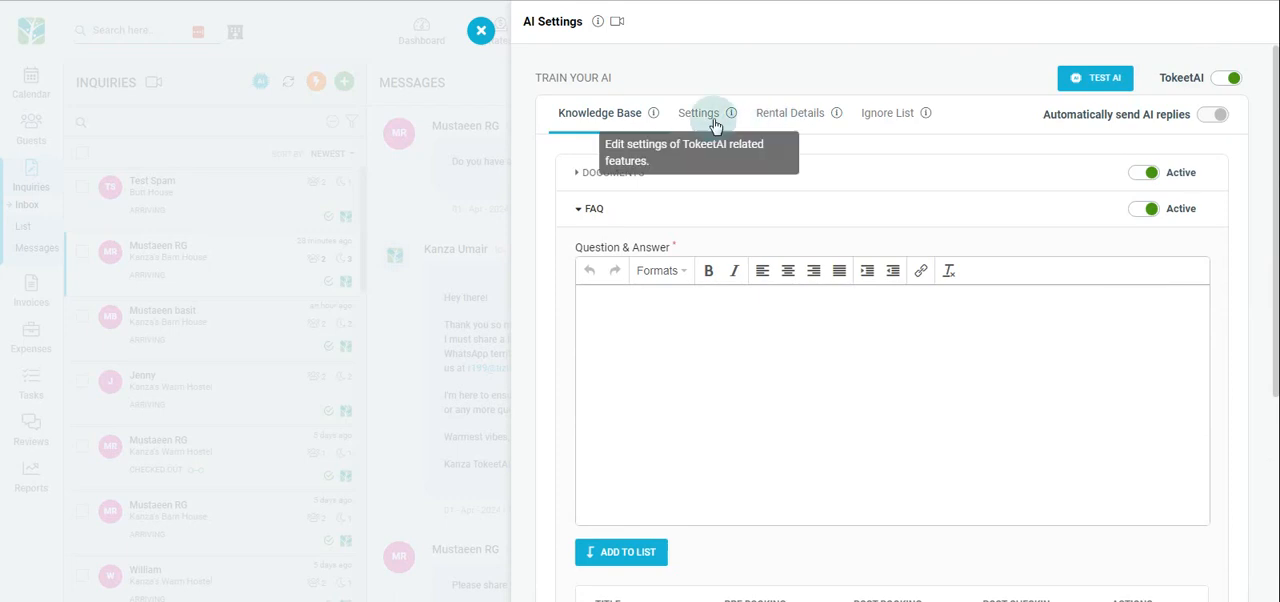
{"action": "mouse_move", "coordinate": [705, 115]}
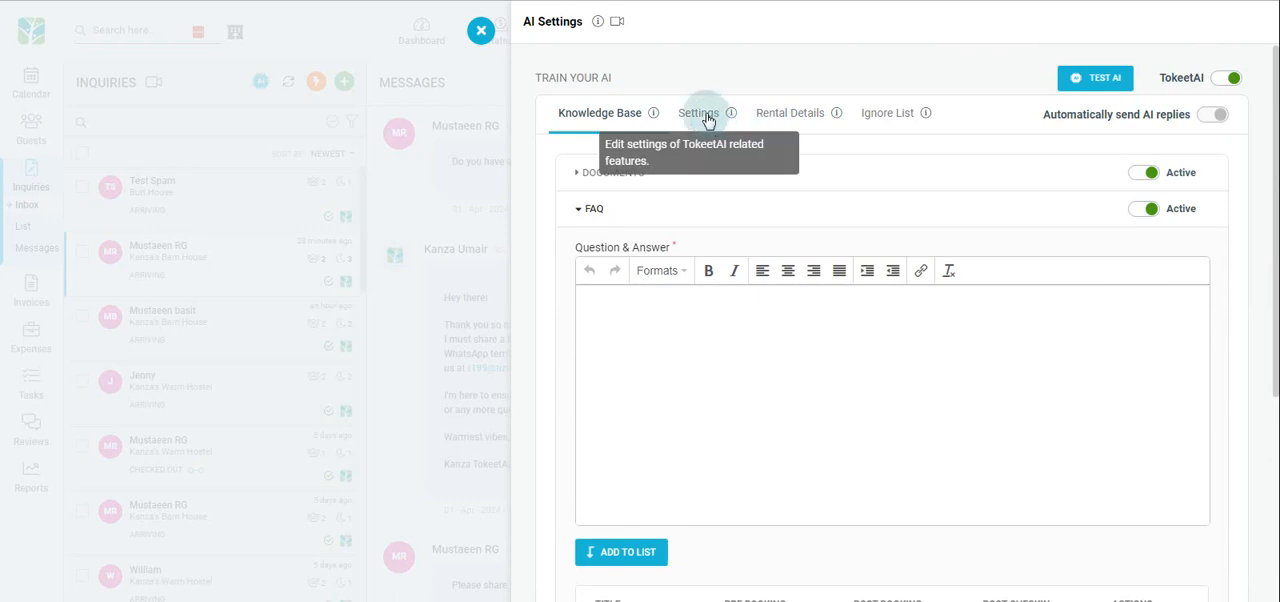
{"action": "left_click", "coordinate": [699, 112]}
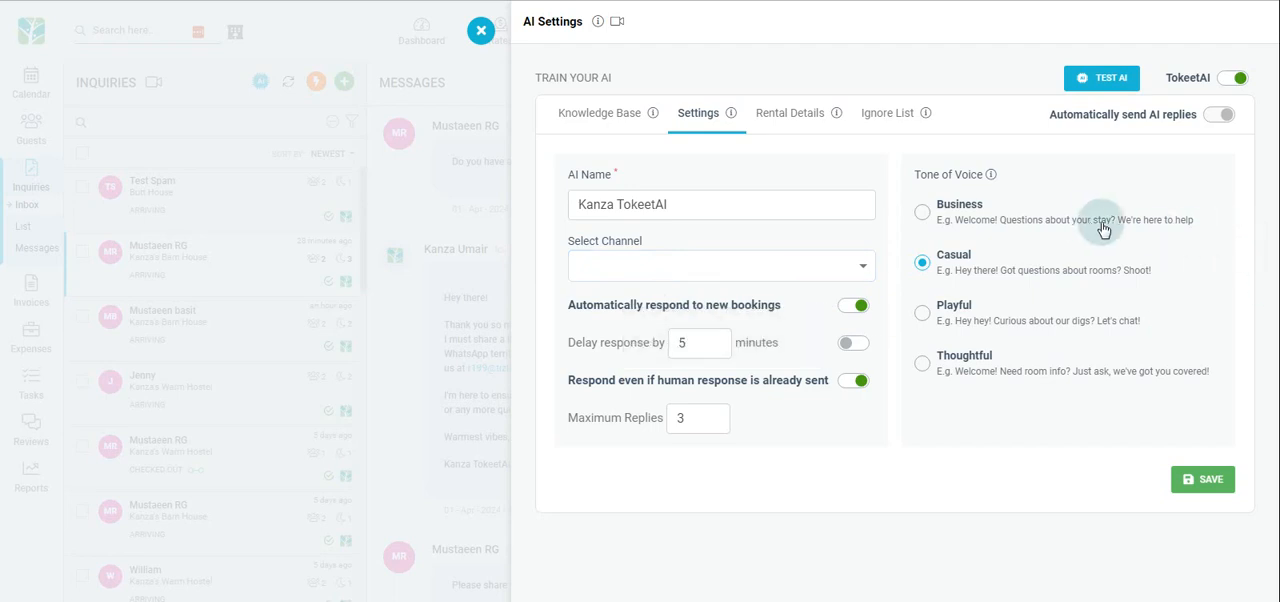
{"action": "mouse_move", "coordinate": [1090, 228]}
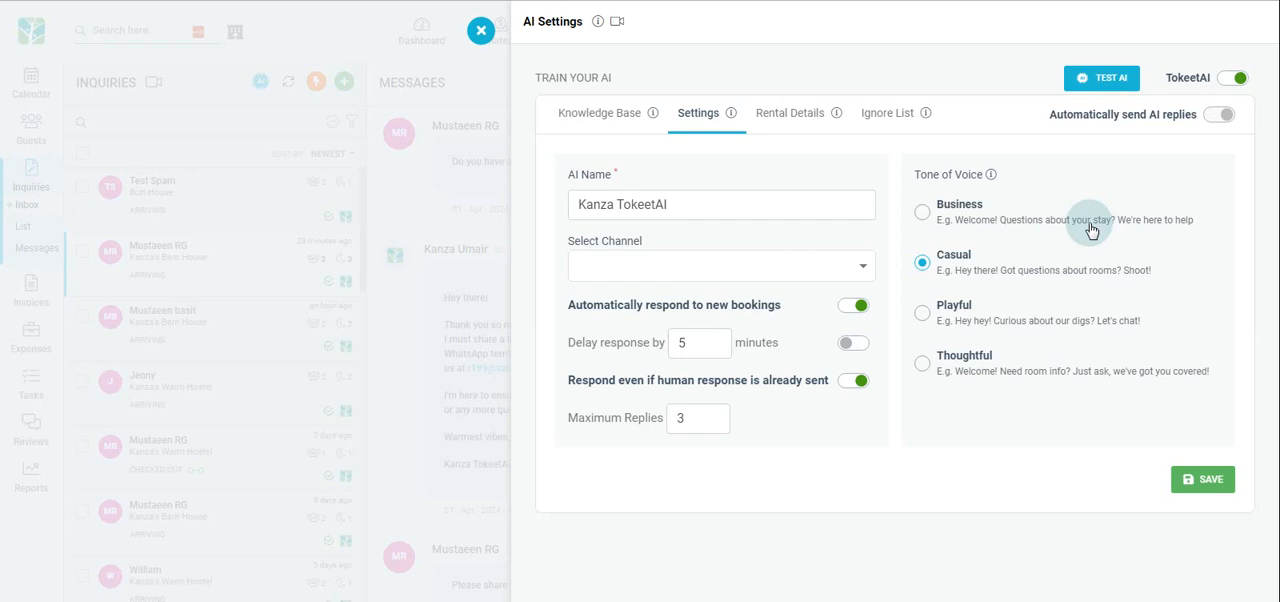
{"action": "mouse_move", "coordinate": [973, 369]}
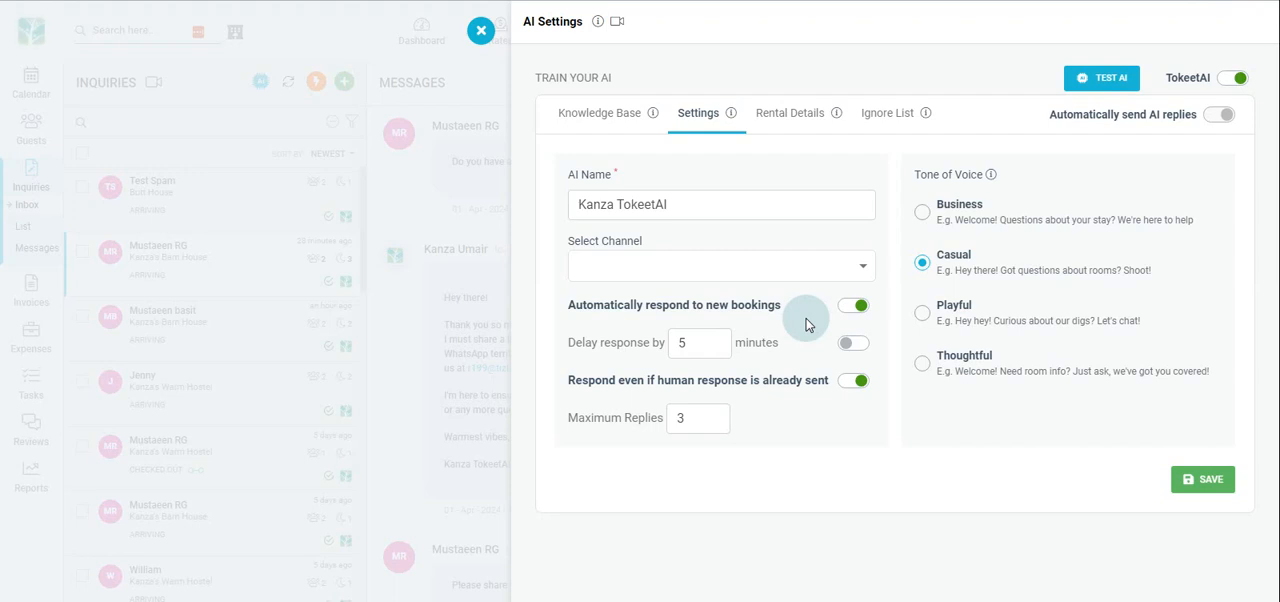
{"action": "mouse_move", "coordinate": [810, 332]}
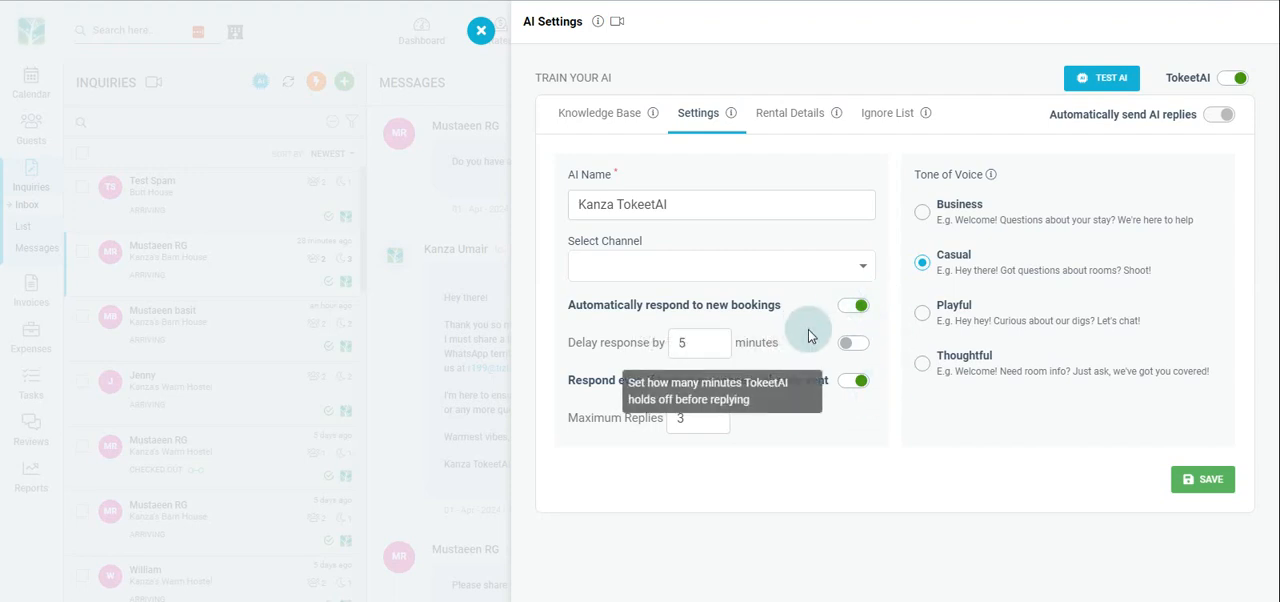
{"action": "mouse_move", "coordinate": [683, 443]}
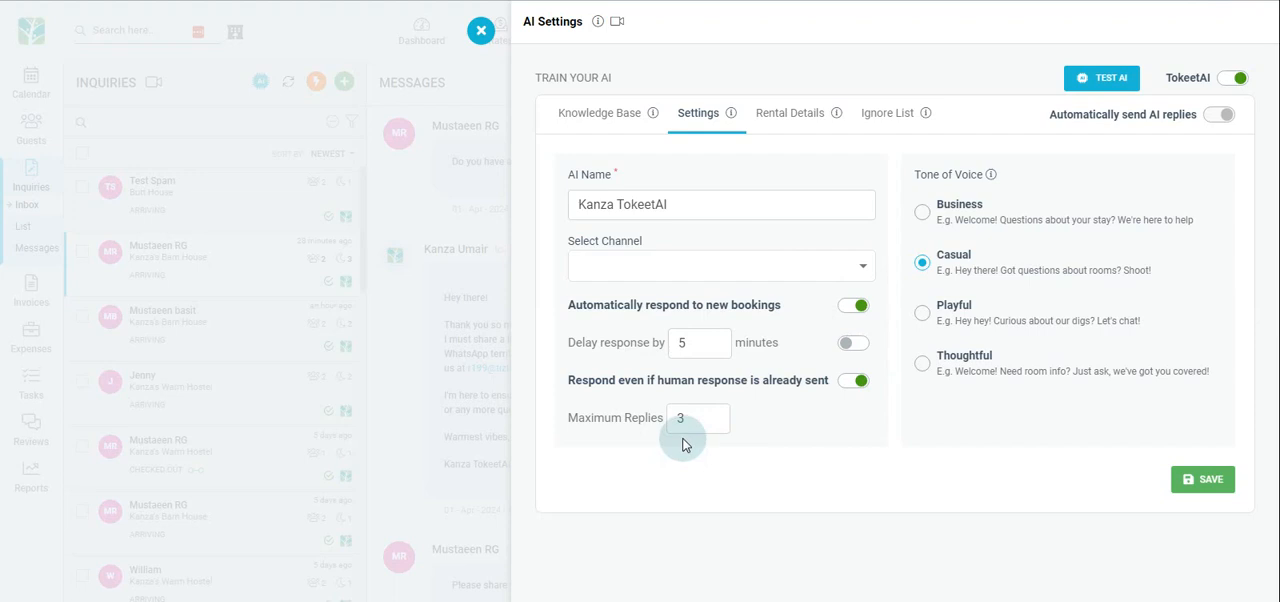
{"action": "mouse_move", "coordinate": [969, 449]}
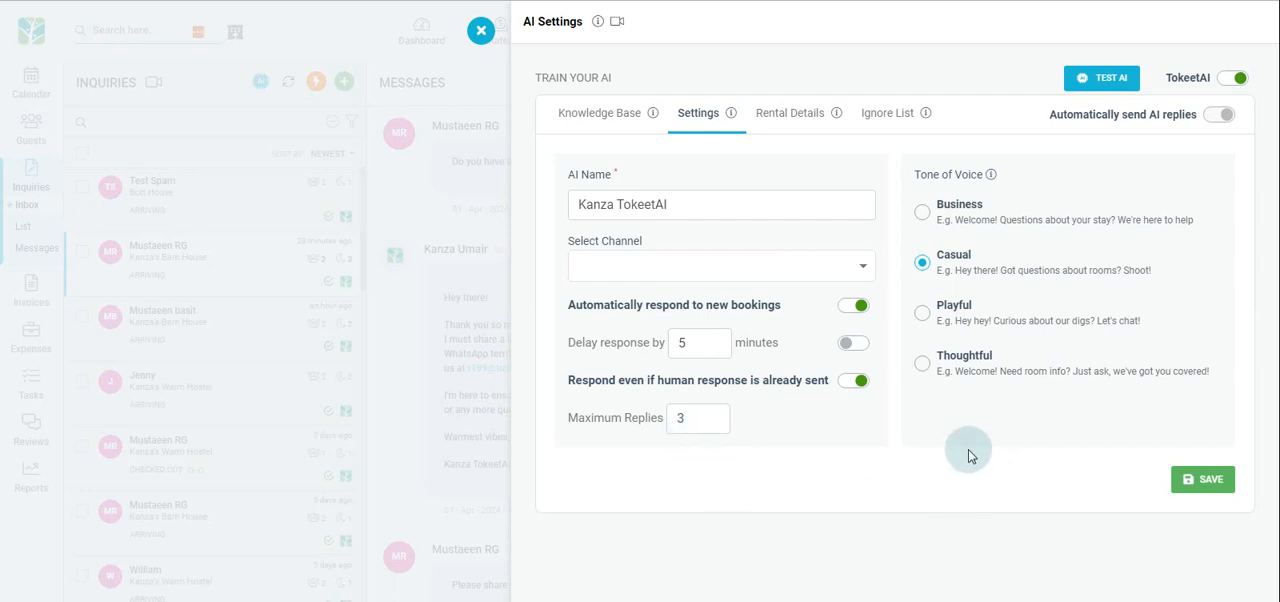
{"action": "mouse_move", "coordinate": [1232, 500]}
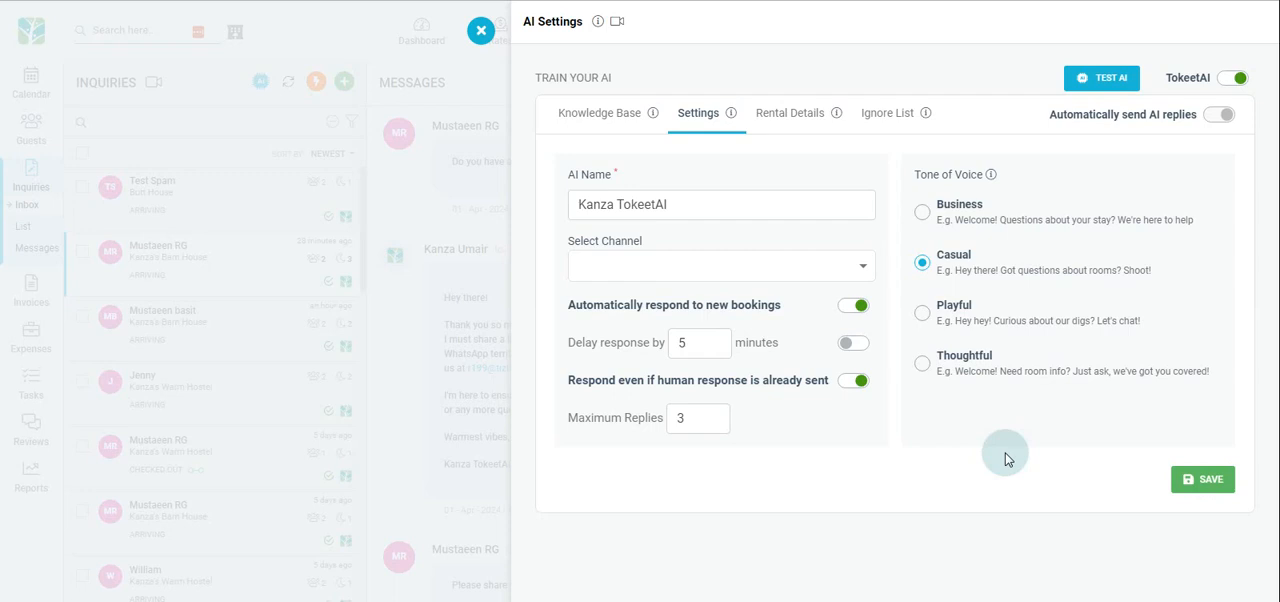
{"action": "mouse_move", "coordinate": [1036, 148]}
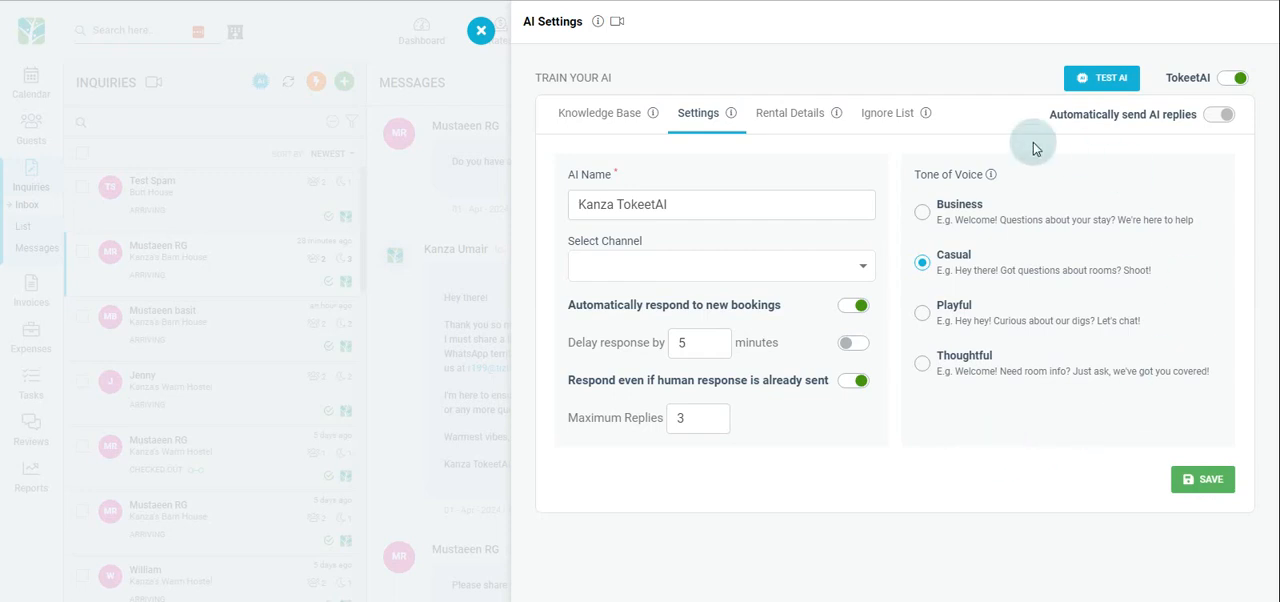
- Review the Rental Details permissions, expanding Rental Instructions, then move to the Ignore List
{"action": "left_click", "coordinate": [791, 112]}
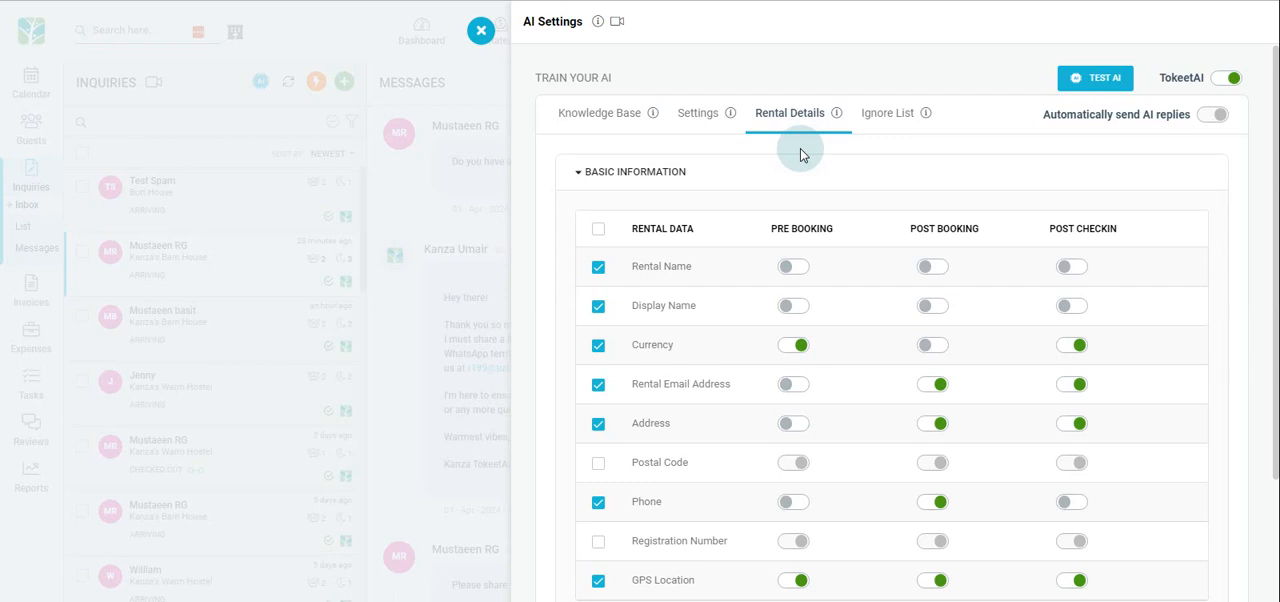
{"action": "mouse_move", "coordinate": [681, 135]}
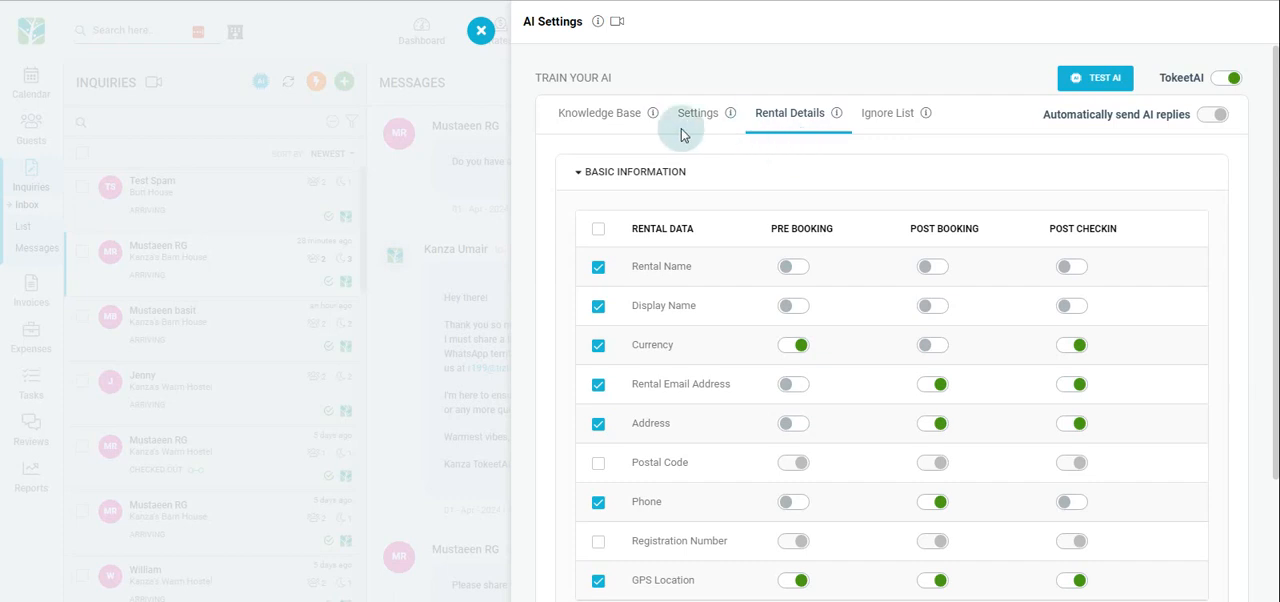
{"action": "scroll", "scroll_direction": "down", "scroll_amount": 3}
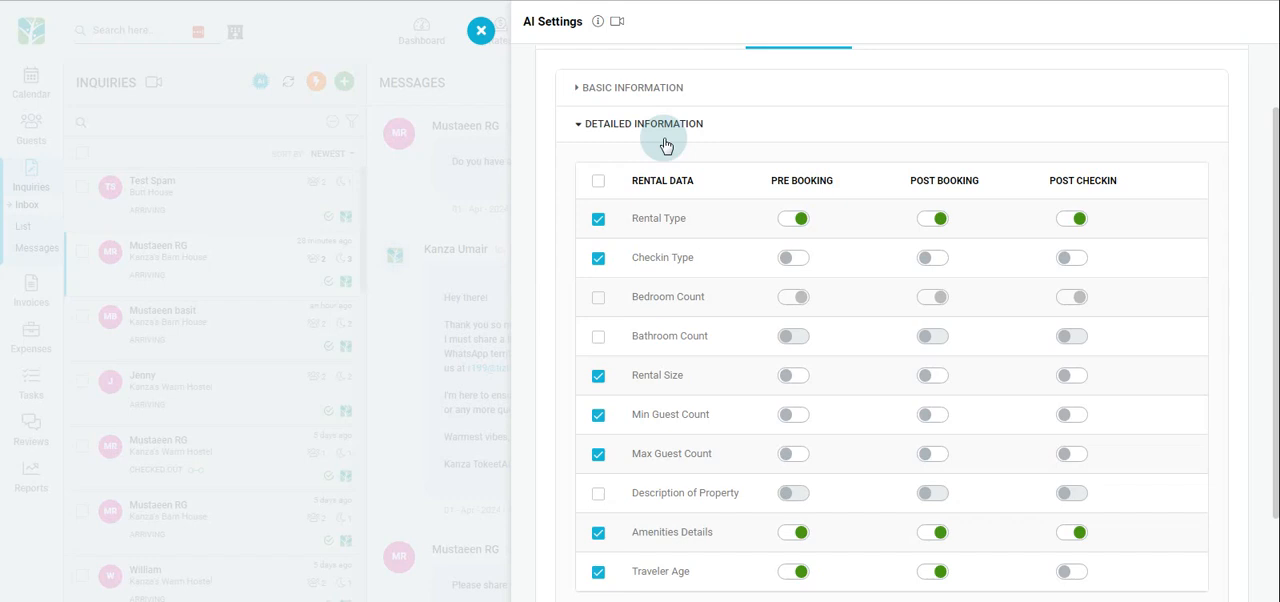
{"action": "scroll", "scroll_direction": "down", "scroll_amount": 3}
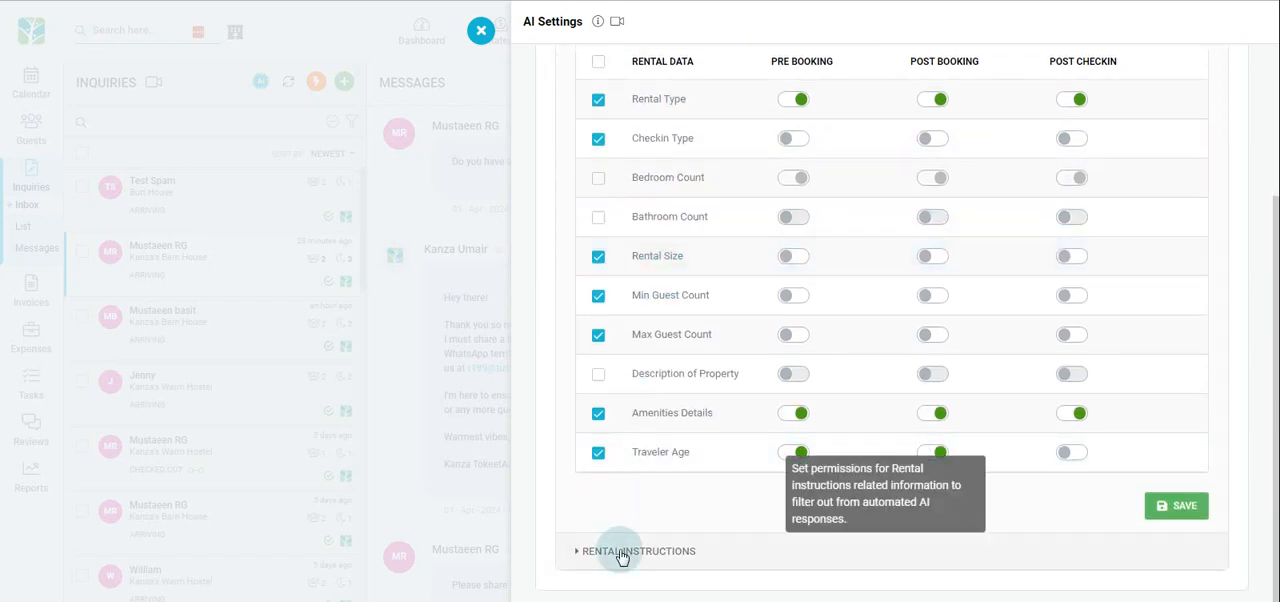
{"action": "left_click", "coordinate": [640, 551]}
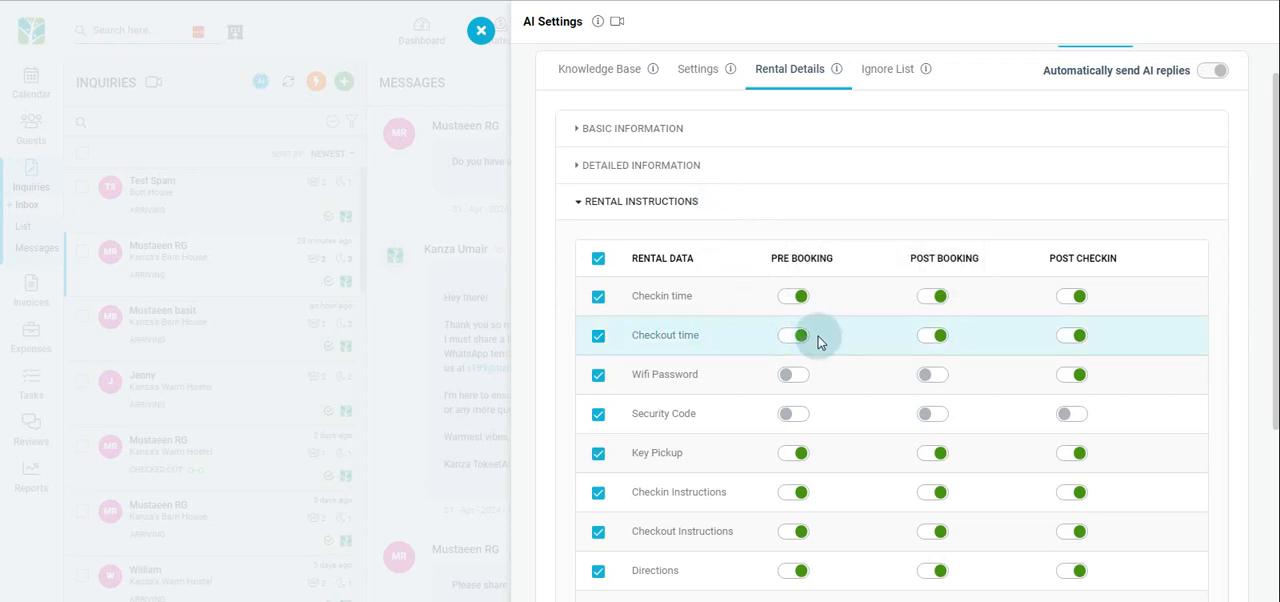
{"action": "mouse_move", "coordinate": [819, 342]}
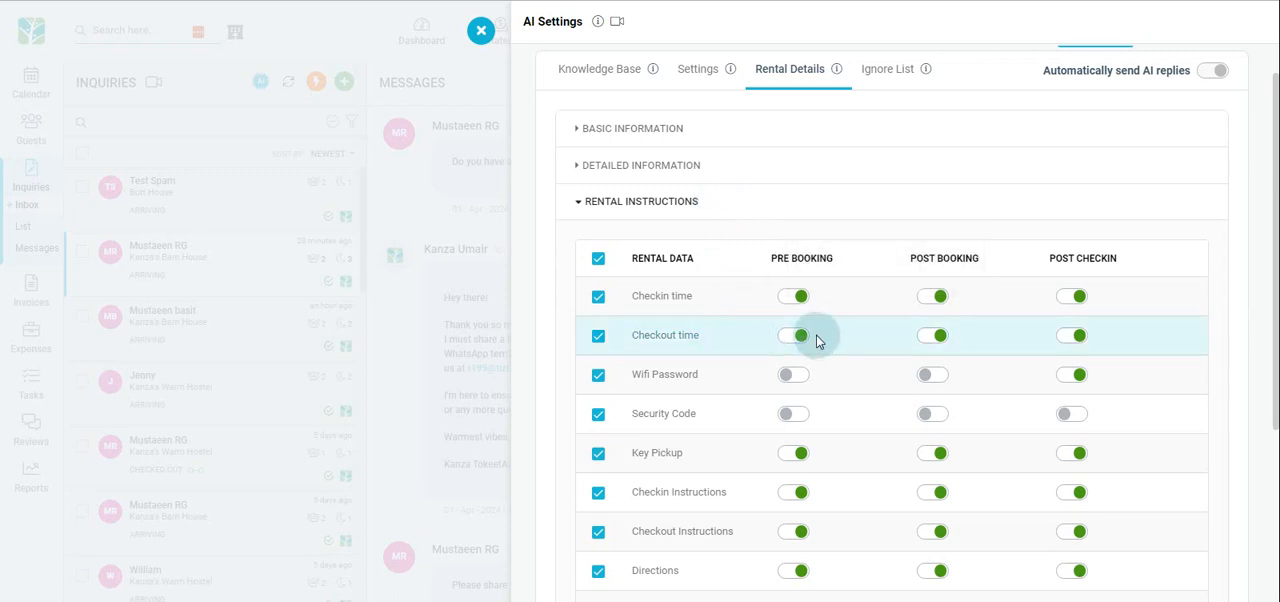
{"action": "mouse_move", "coordinate": [865, 417]}
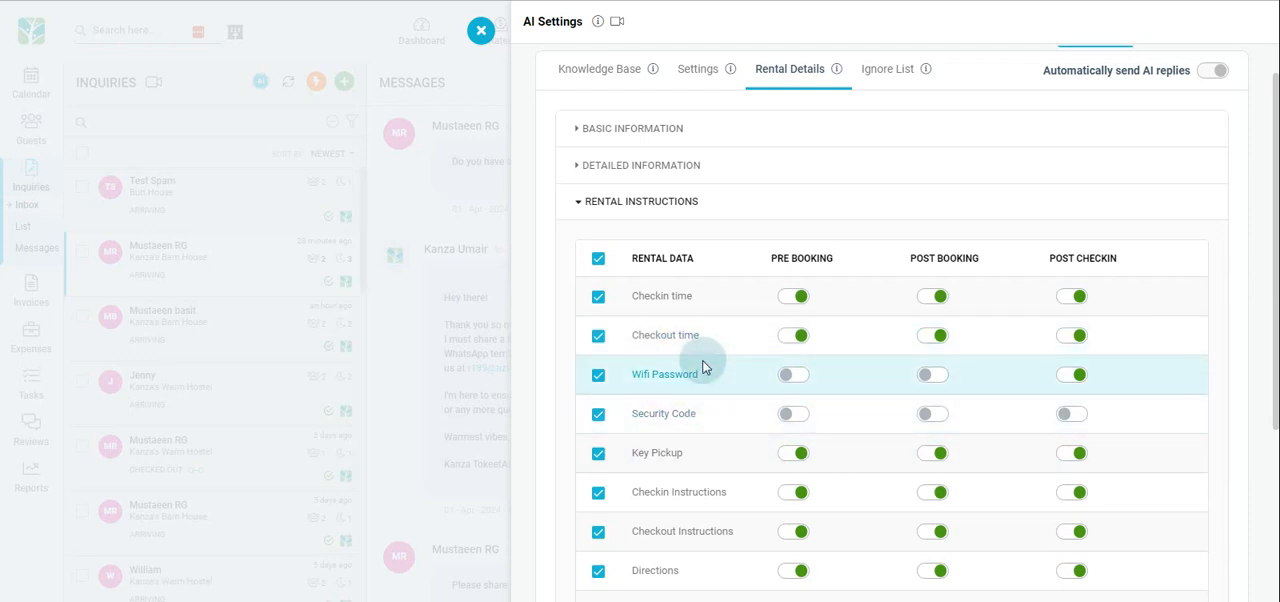
{"action": "scroll", "scroll_direction": "down", "scroll_amount": 3}
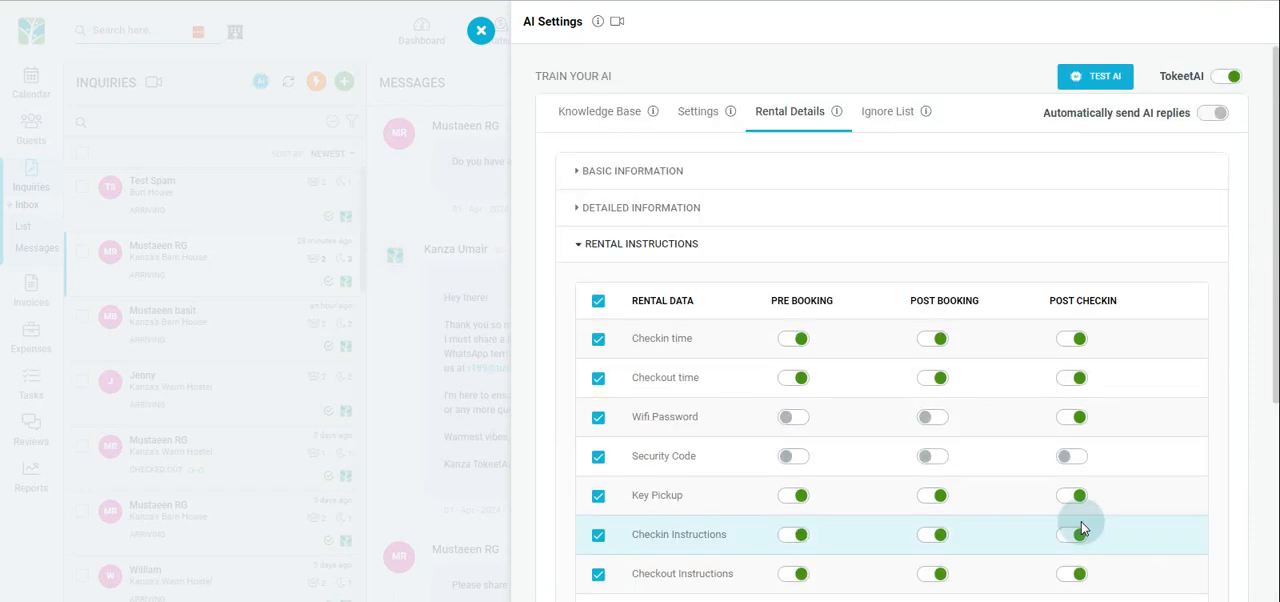
{"action": "left_click", "coordinate": [888, 111]}
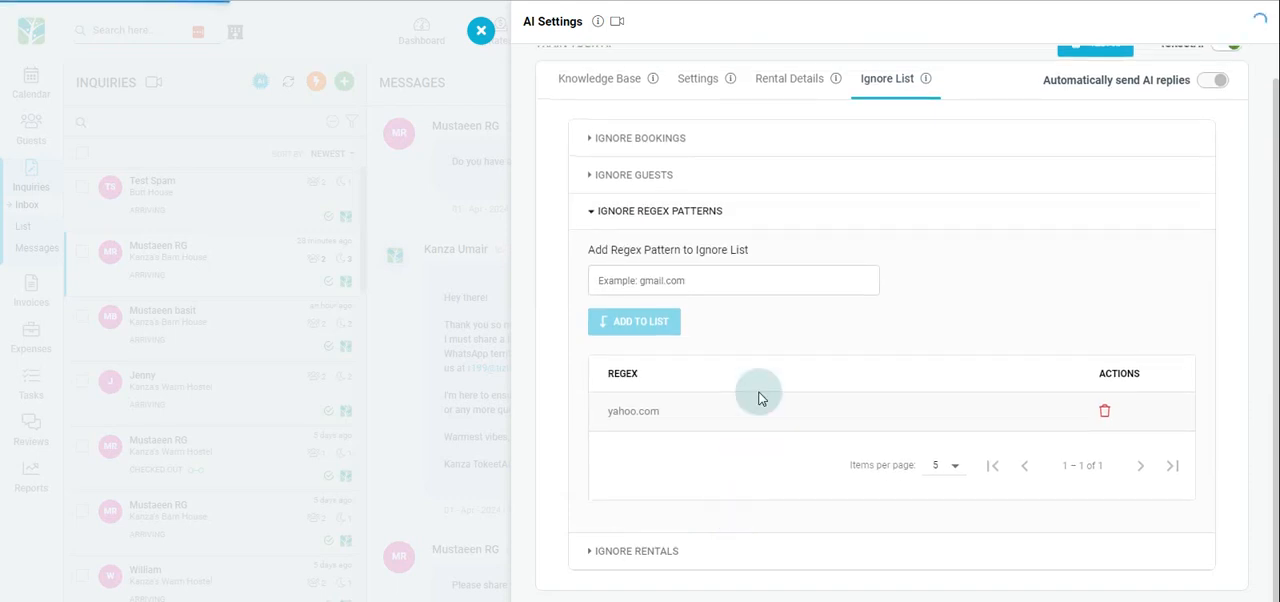
{"action": "mouse_move", "coordinate": [763, 335]}
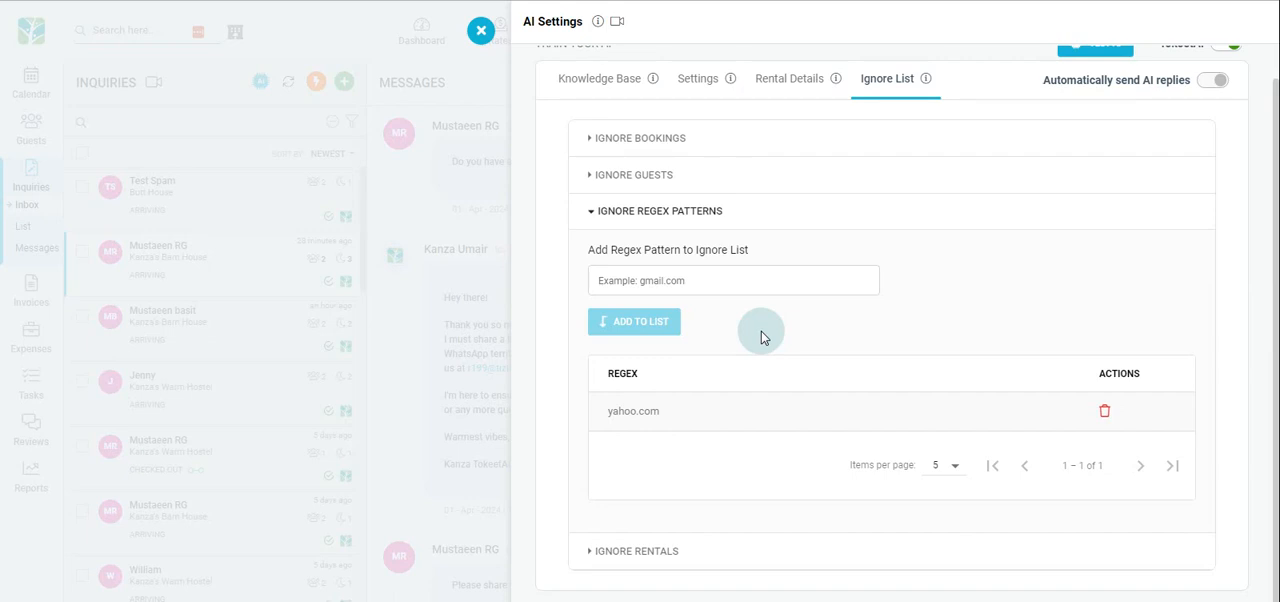
{"action": "mouse_move", "coordinate": [759, 330]}
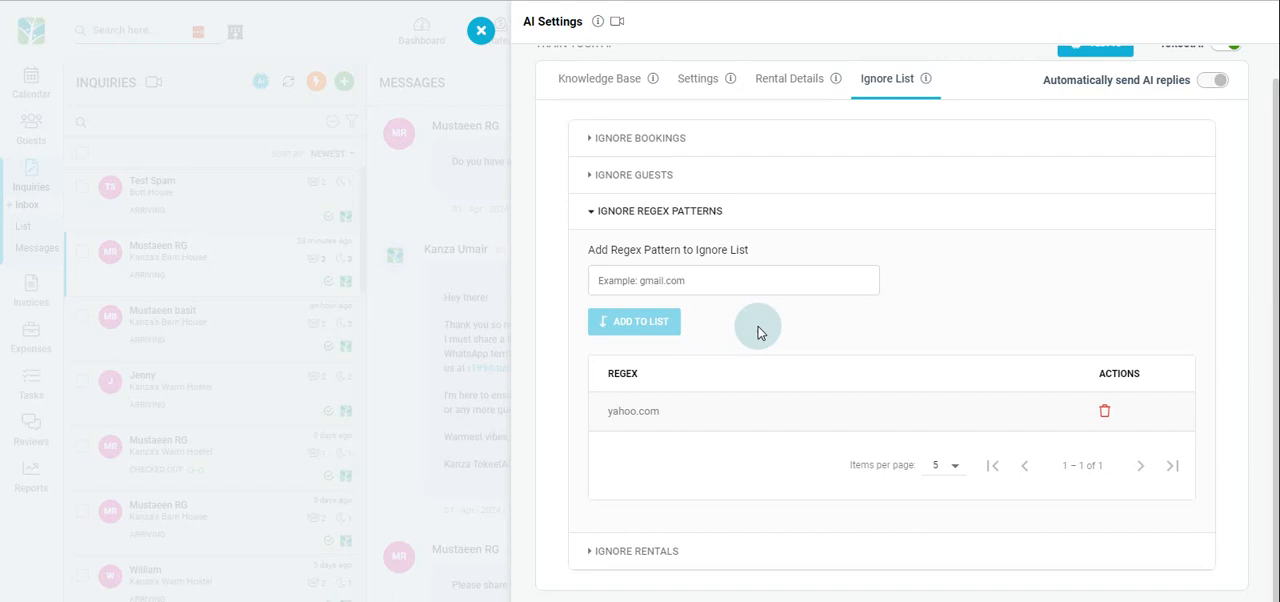
{"action": "mouse_move", "coordinate": [699, 550]}
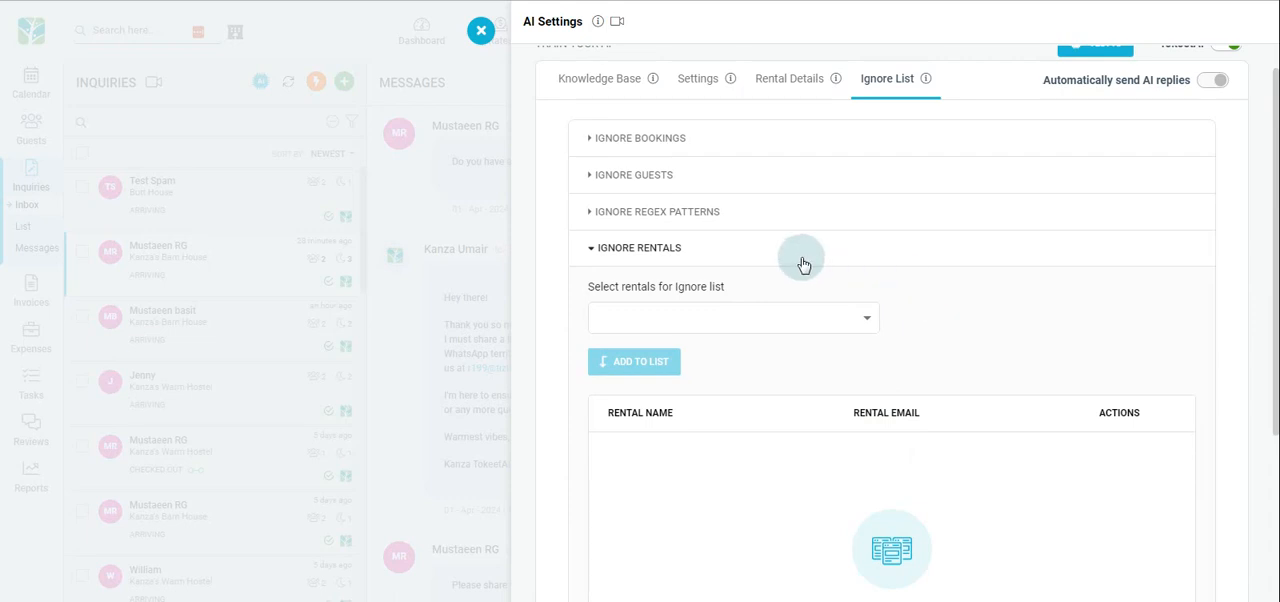
{"action": "mouse_move", "coordinate": [851, 279]}
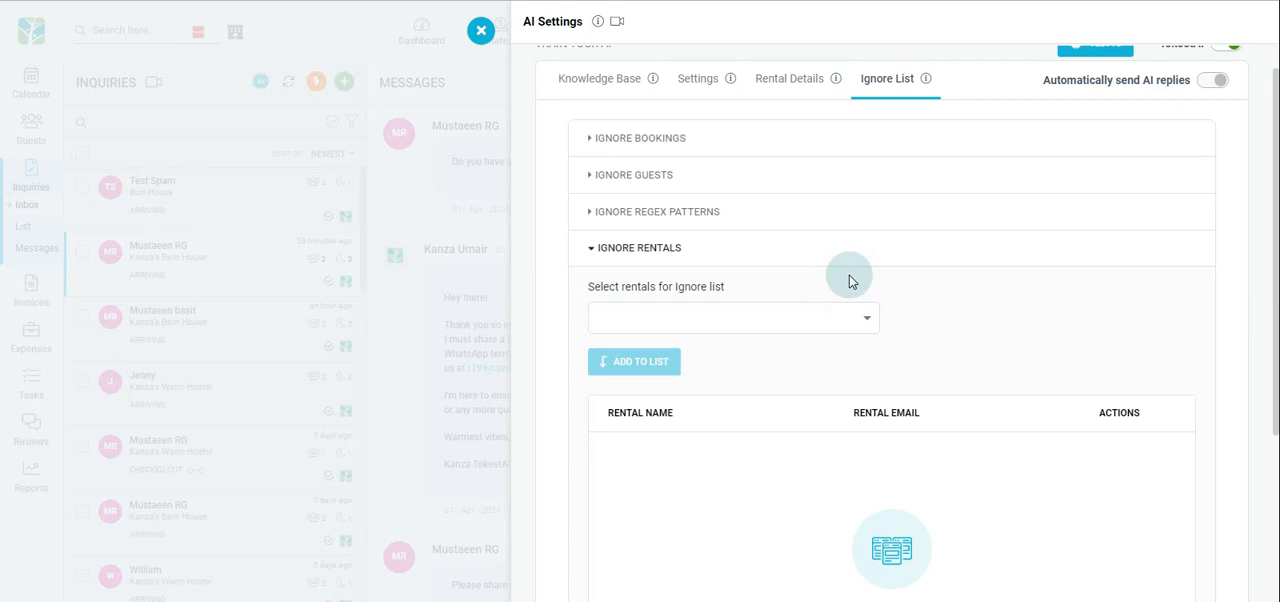
- Open and dismiss the Ignore Rentals selector without choosing, then close AI Settings
{"action": "left_click", "coordinate": [730, 318]}
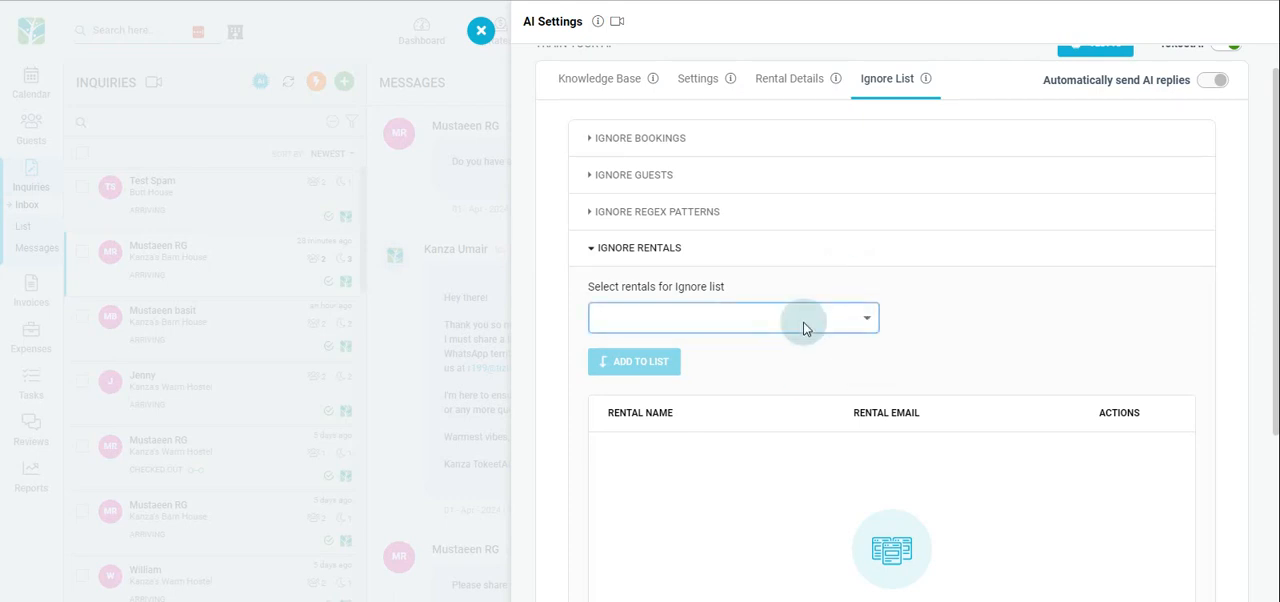
{"action": "left_click", "coordinate": [730, 317]}
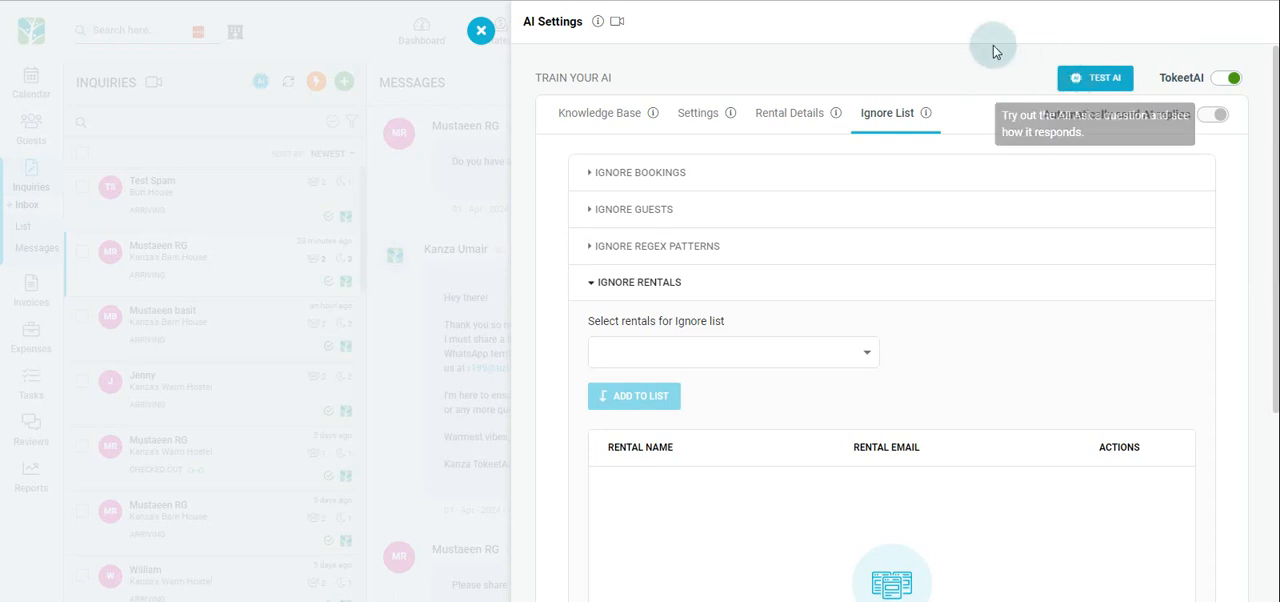
{"action": "left_click", "coordinate": [478, 30]}
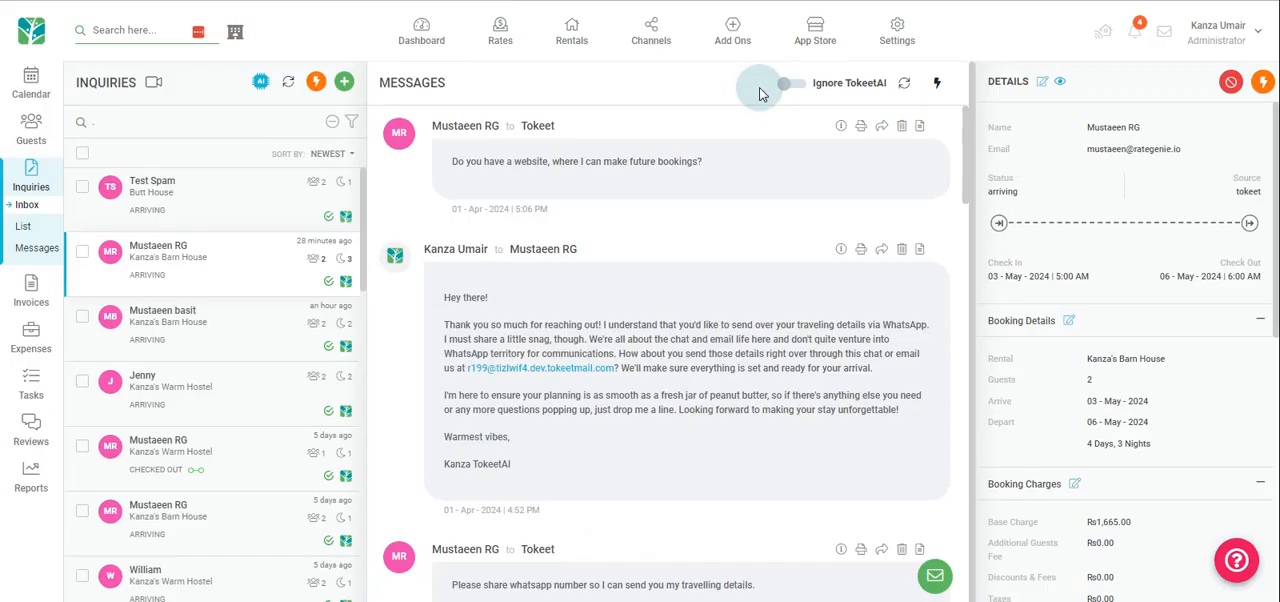